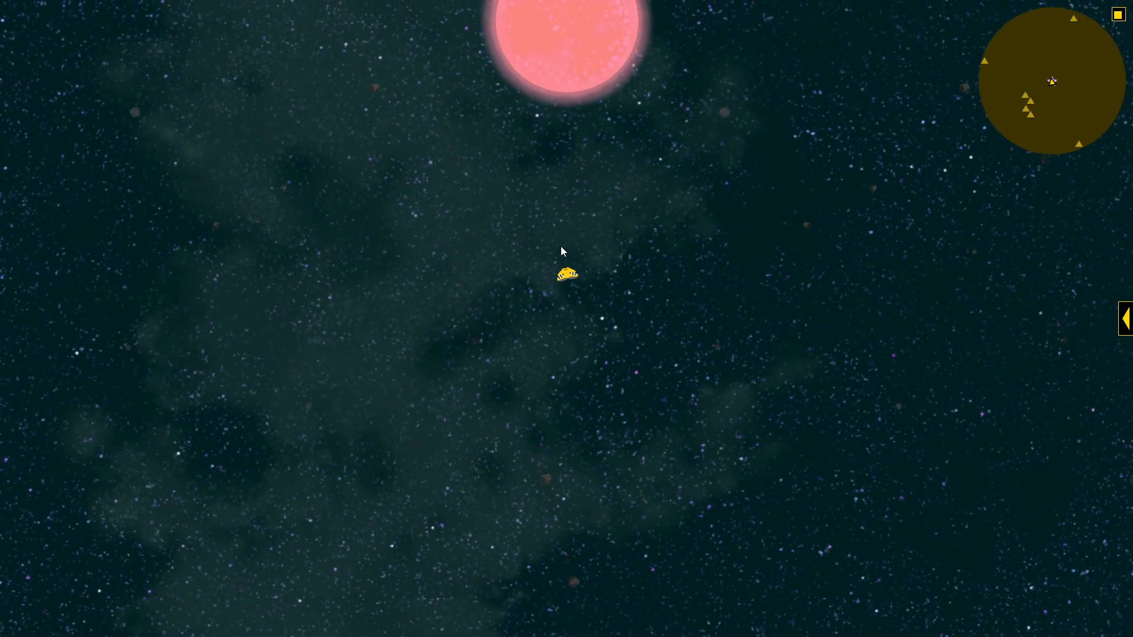
# Step: Expand the right side panel showing the Mosgrom driver status and Mentaullux system map
pyautogui.click(1125, 319)
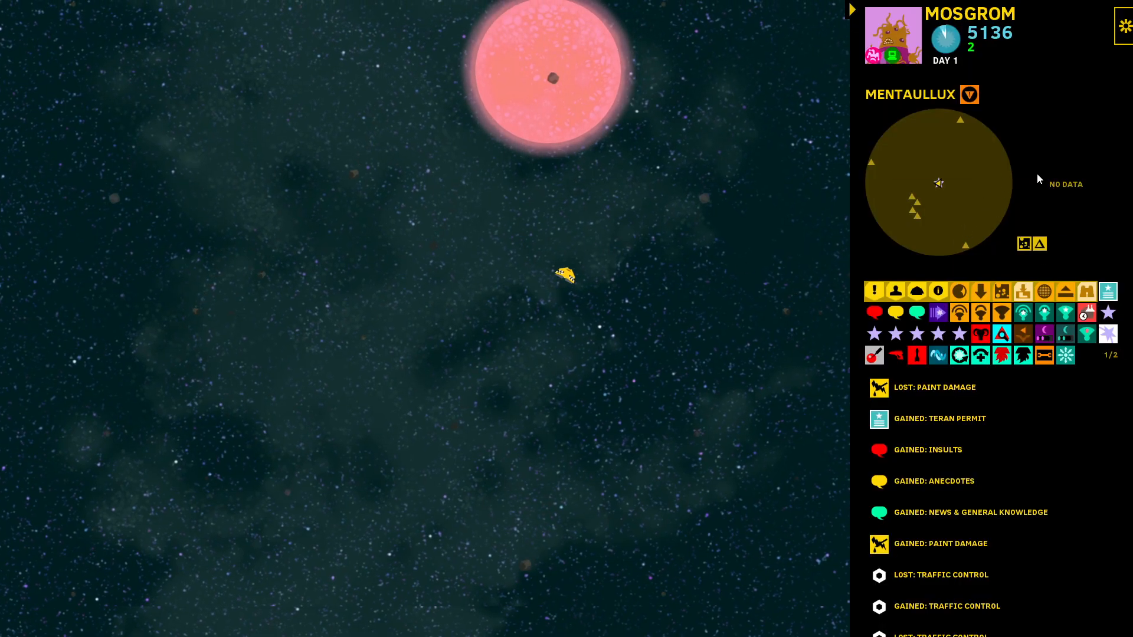
pyautogui.moveTo(886, 110)
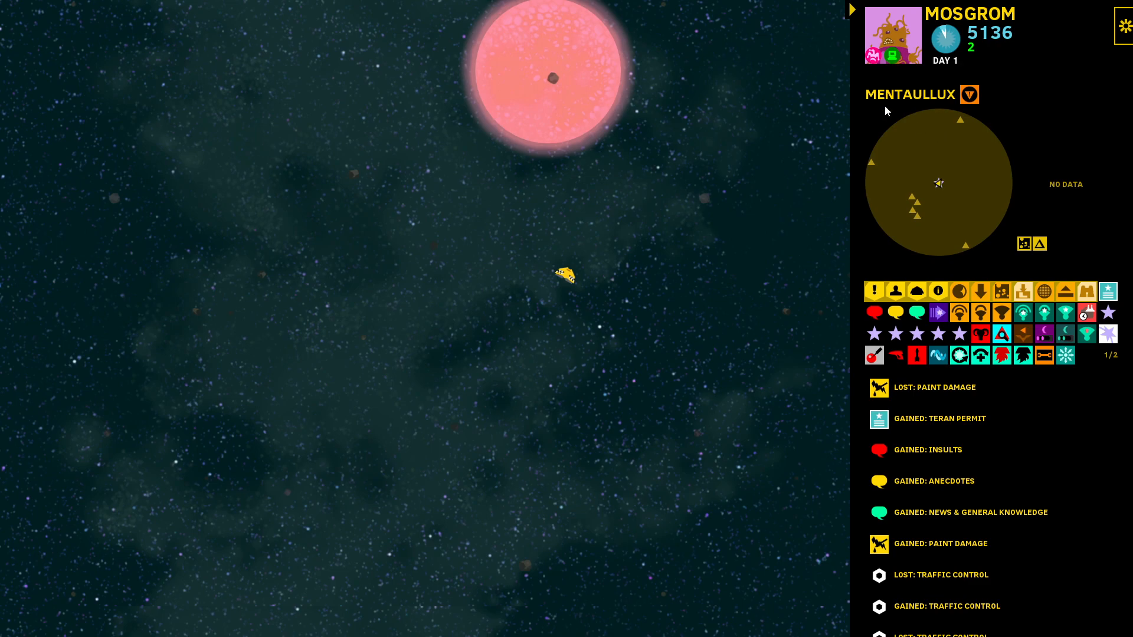
pyautogui.moveTo(971, 94)
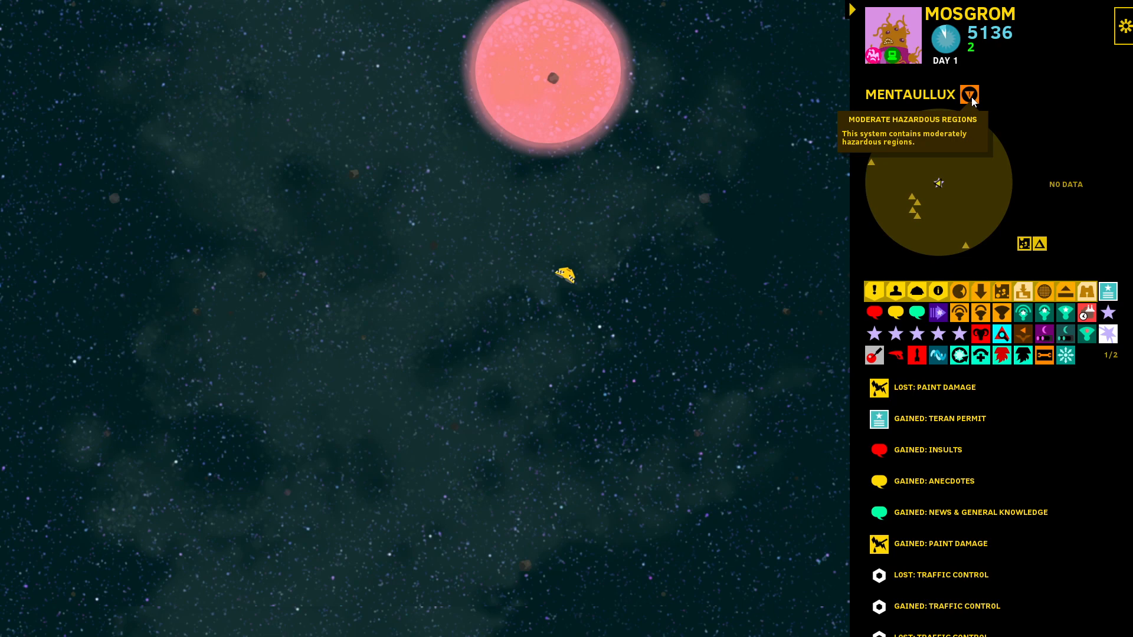
pyautogui.moveTo(1003, 281)
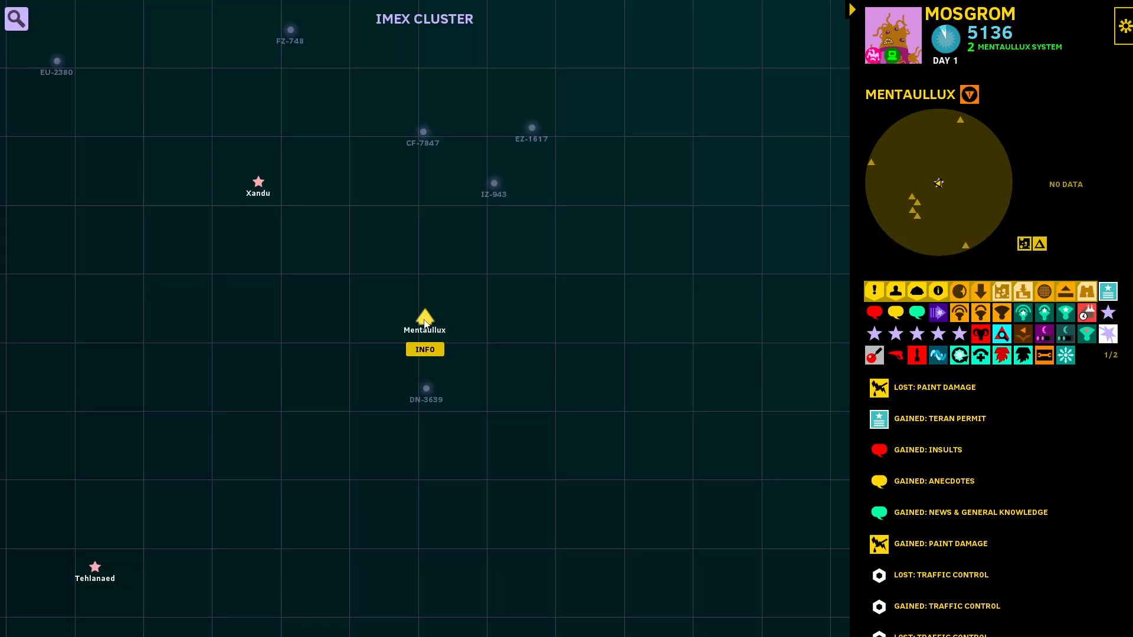
# Step: View the Mentaullux system info (moderately hazardous, mostly unexplored), then go back
pyautogui.click(424, 349)
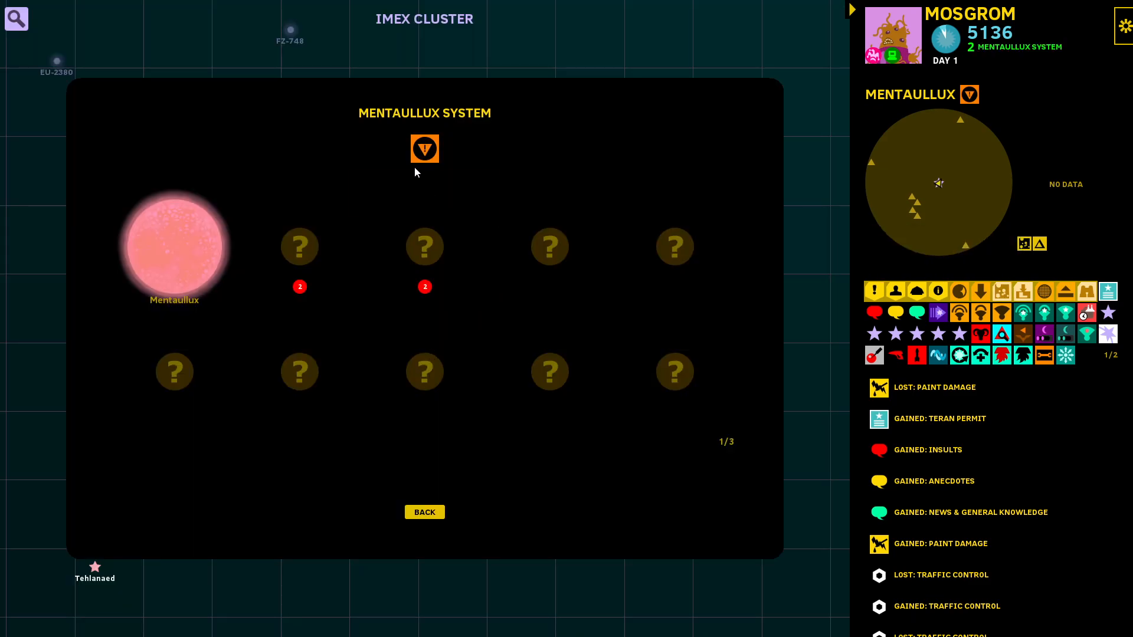
pyautogui.moveTo(425, 148)
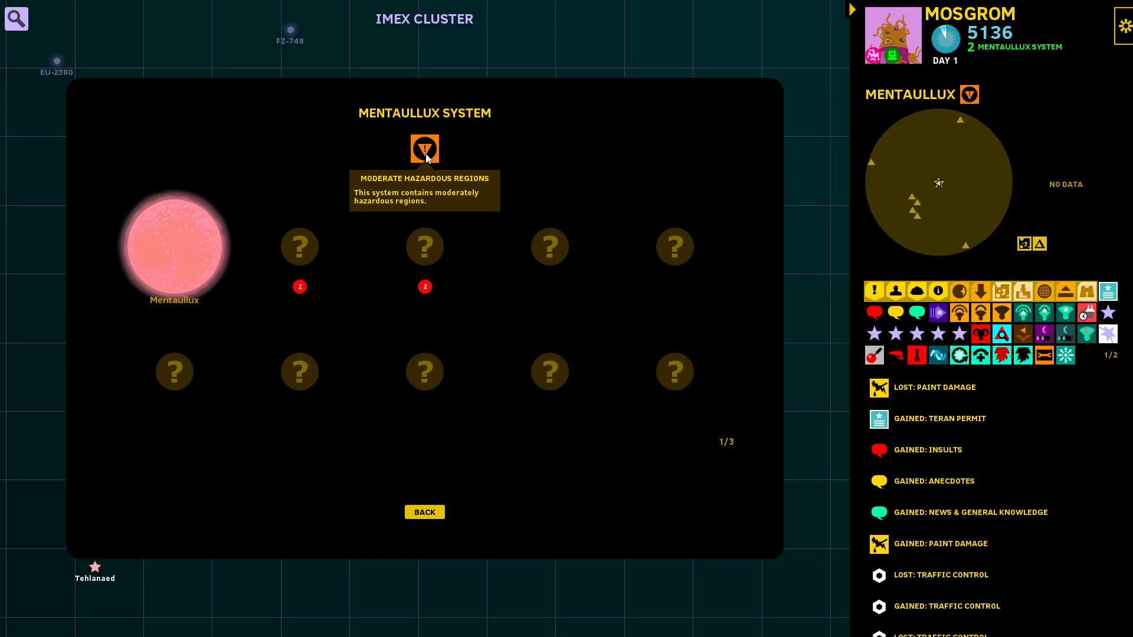
pyautogui.moveTo(471, 178)
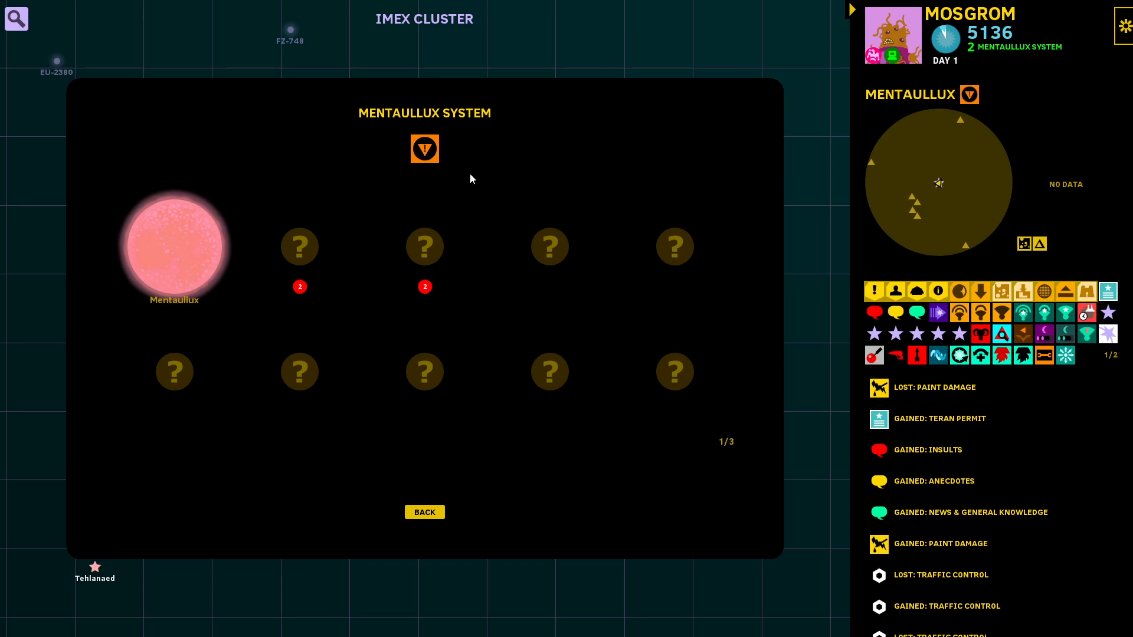
pyautogui.moveTo(424, 511)
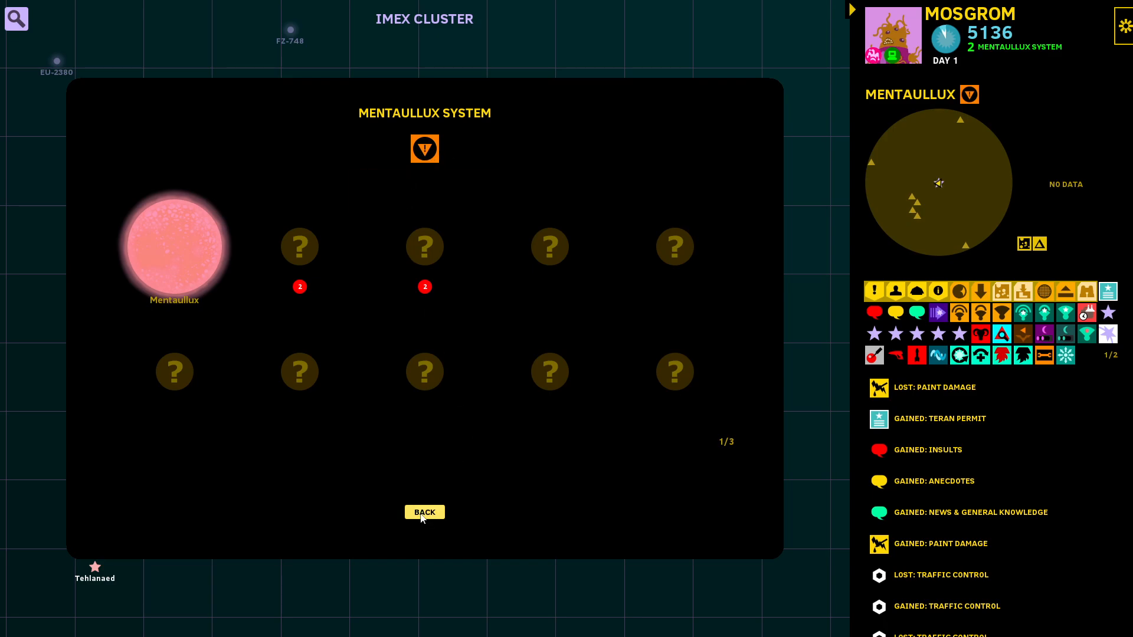
pyautogui.click(424, 511)
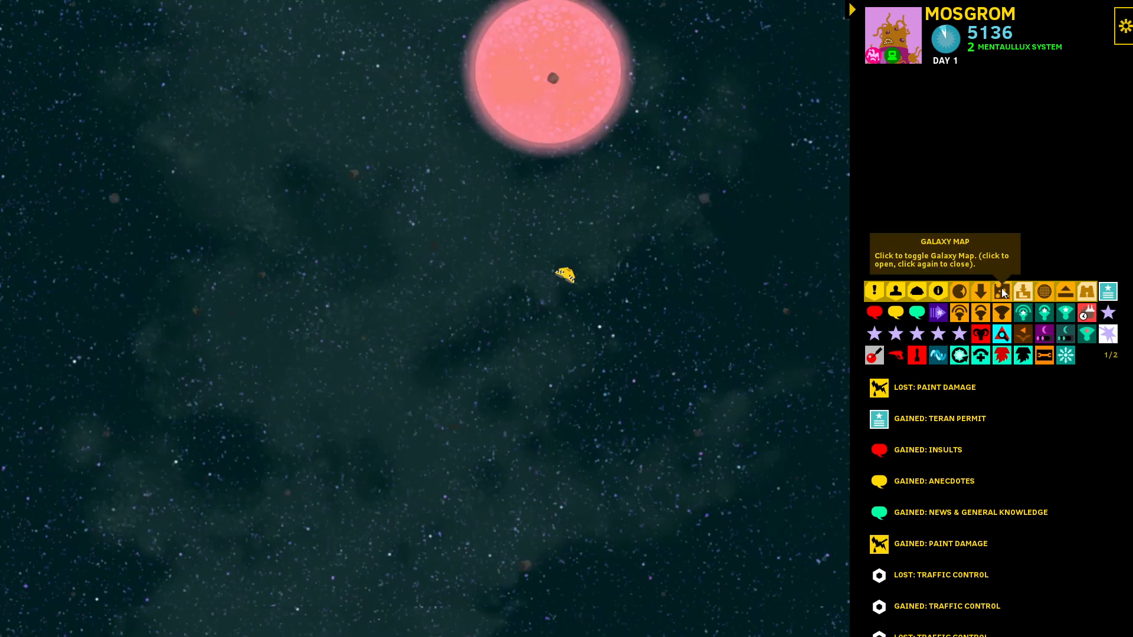
# Step: Collapse the side panel to just the system map, then bring it back with full details
pyautogui.click(1002, 292)
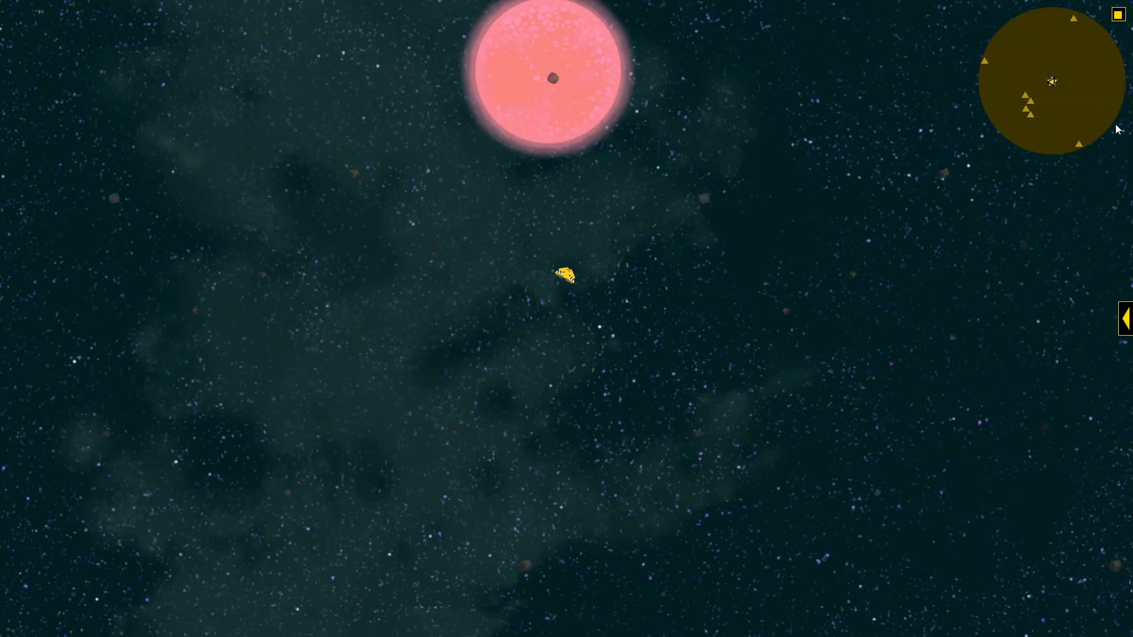
pyautogui.moveTo(1046, 111)
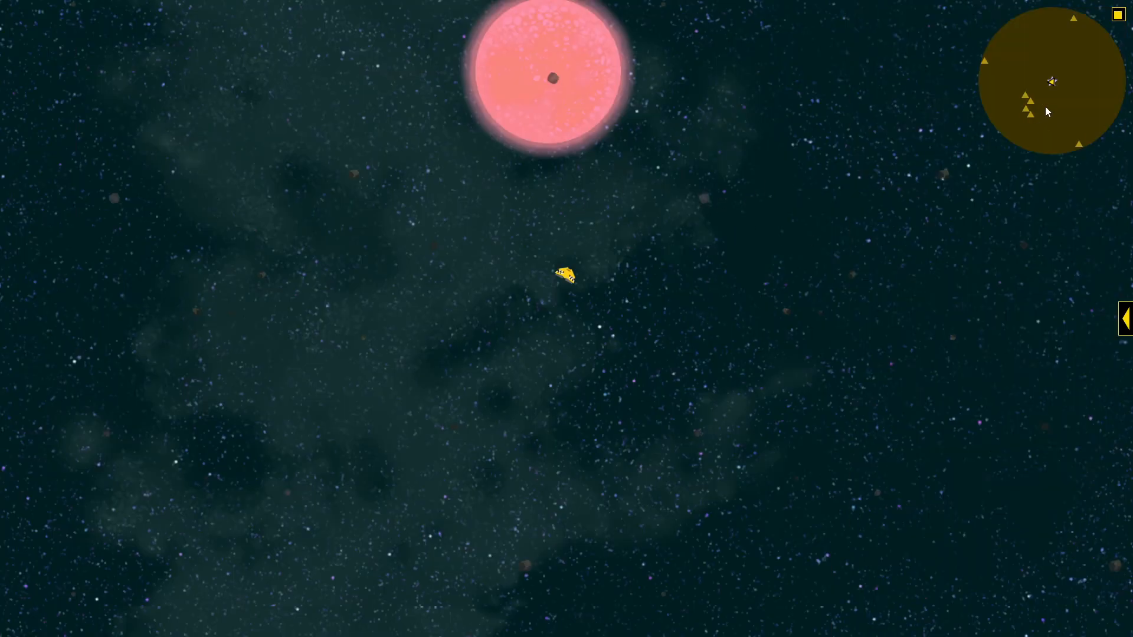
pyautogui.click(1125, 318)
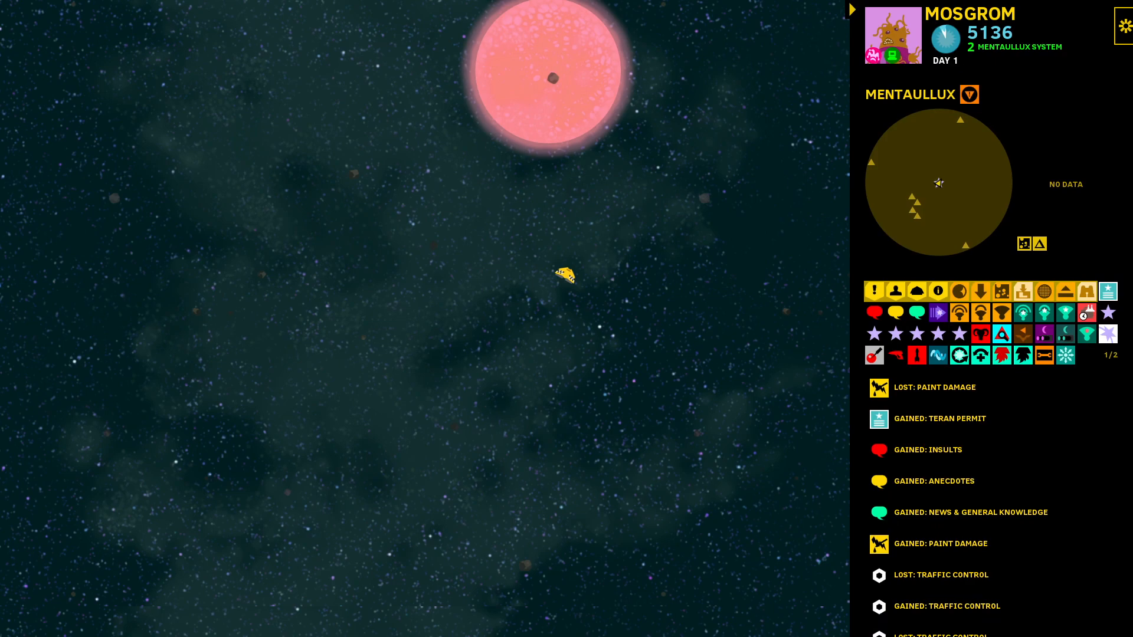
pyautogui.moveTo(945, 168)
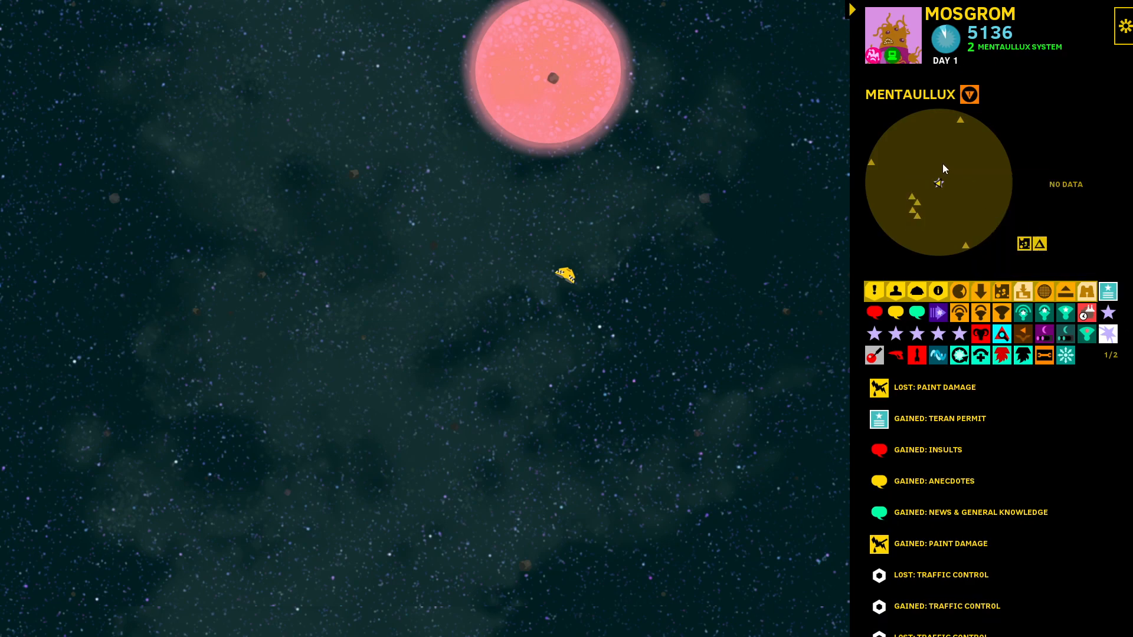
pyautogui.moveTo(943, 149)
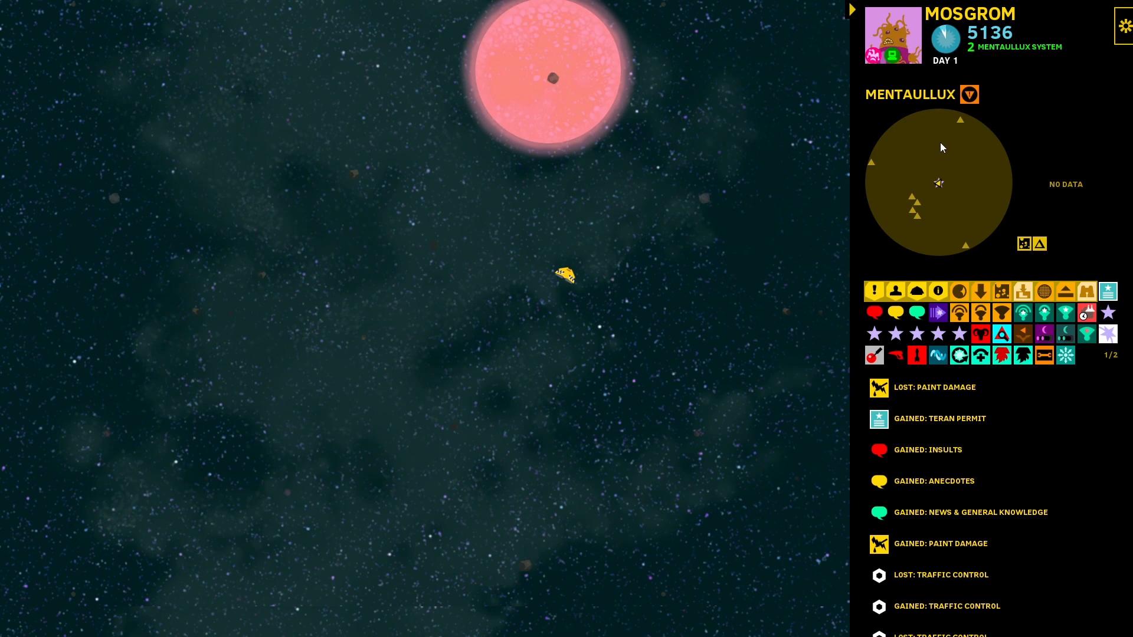
pyautogui.moveTo(973, 188)
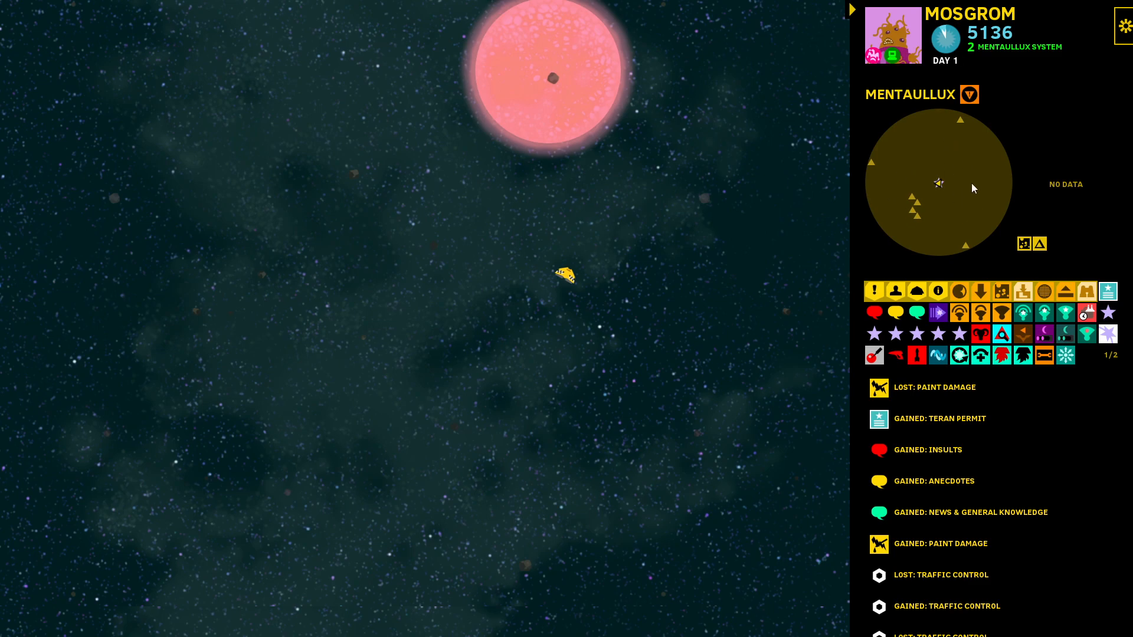
pyautogui.moveTo(946, 187)
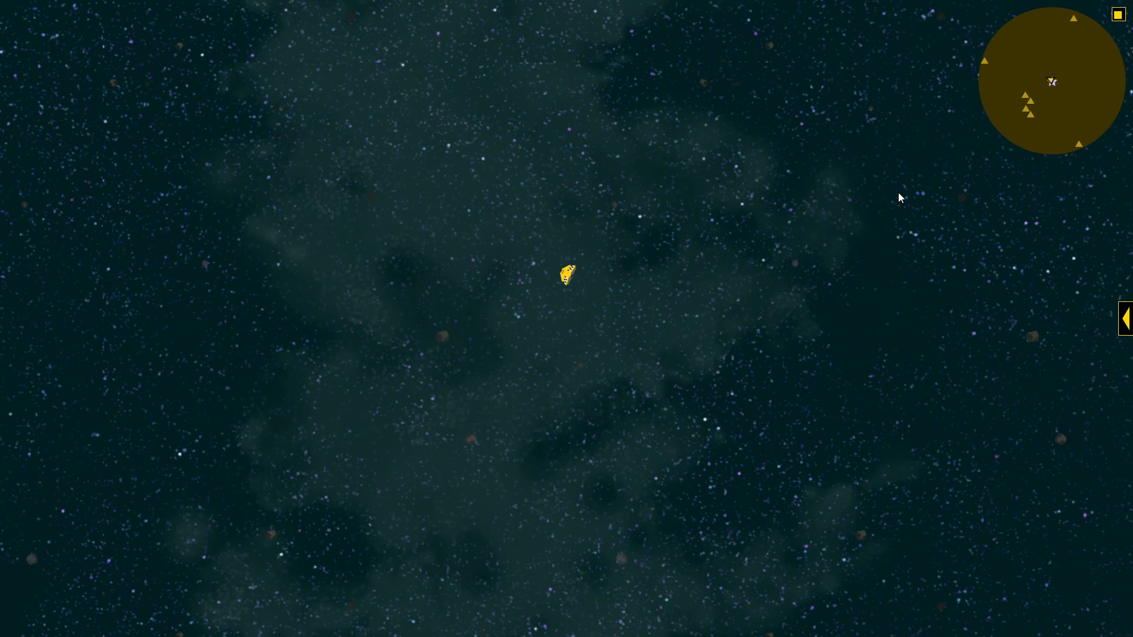
pyautogui.moveTo(1034, 84)
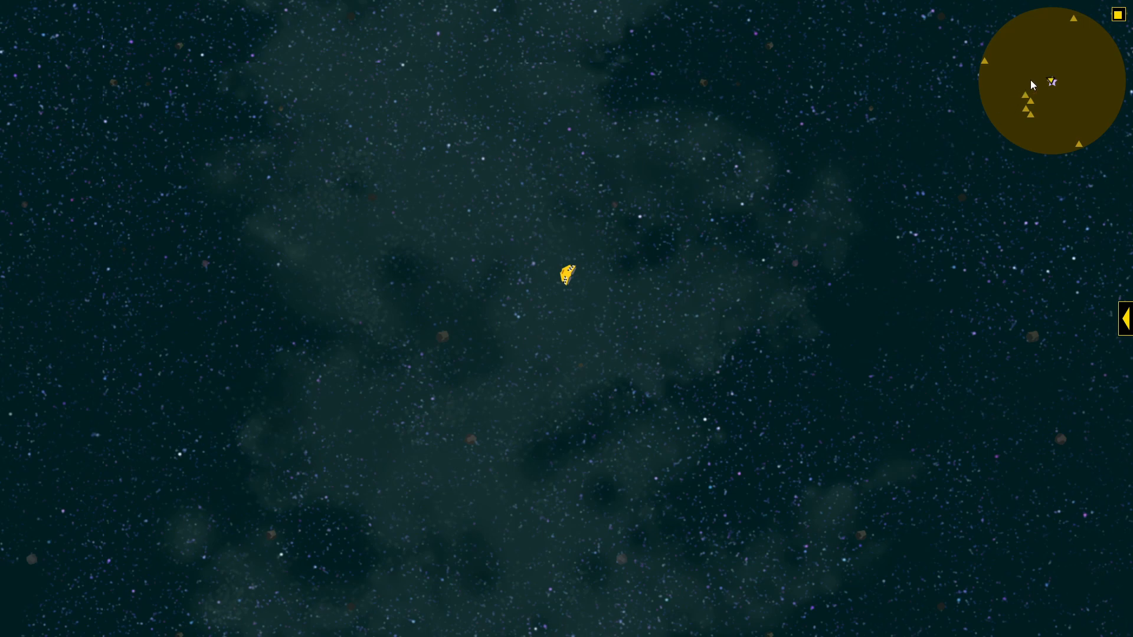
pyautogui.moveTo(578, 251)
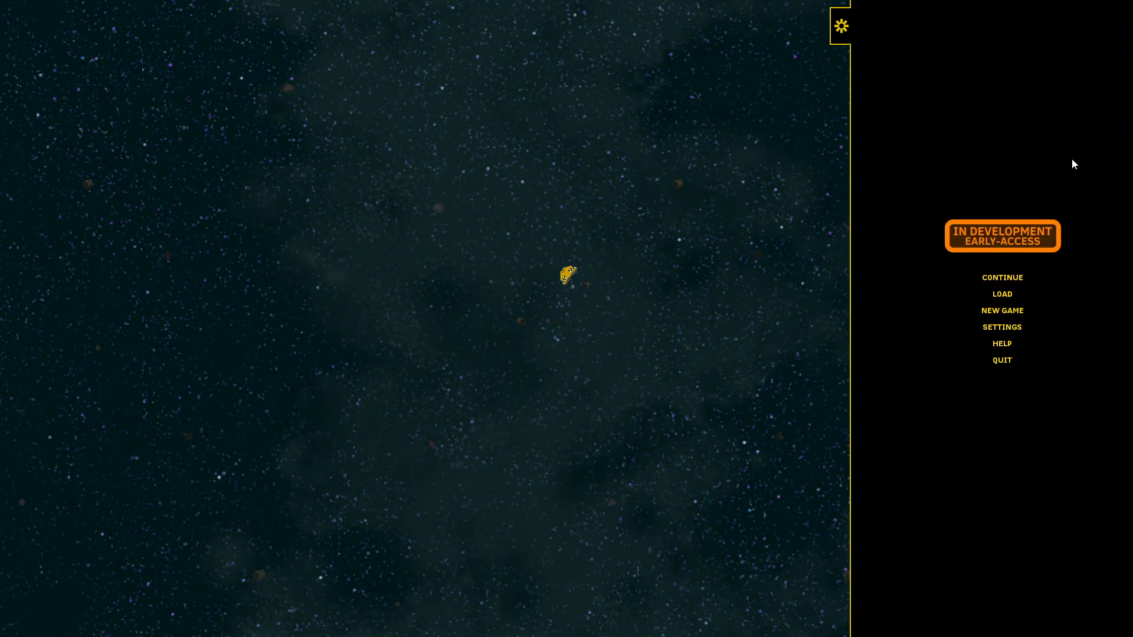
# Step: Enable 'Always show hazard regions and gates' in Settings and continue the game
pyautogui.click(1001, 327)
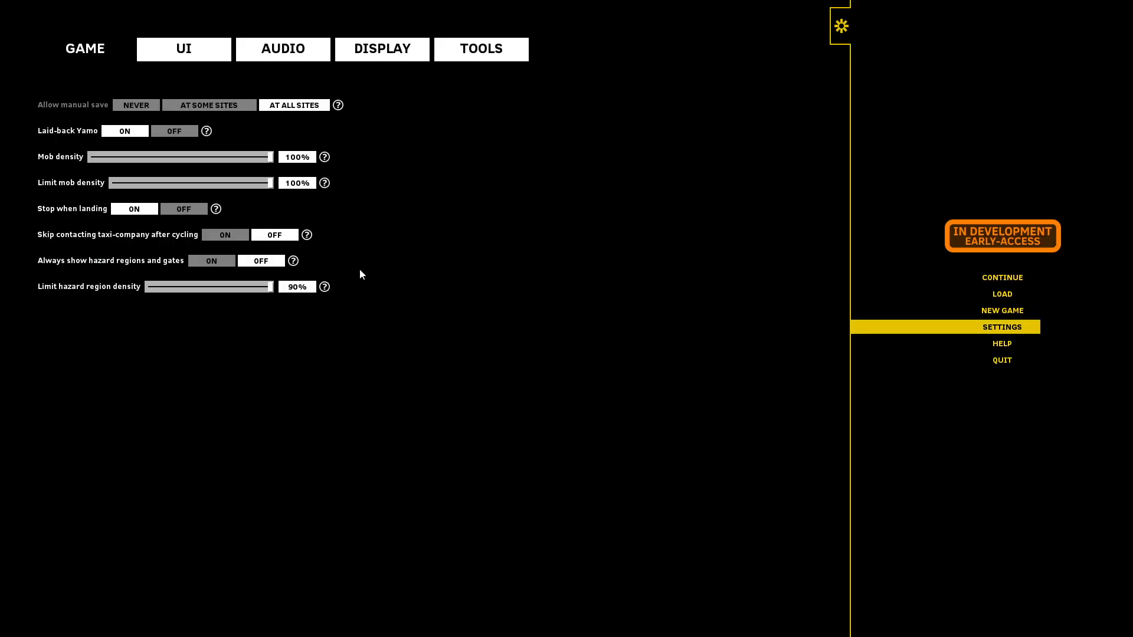
pyautogui.moveTo(53, 278)
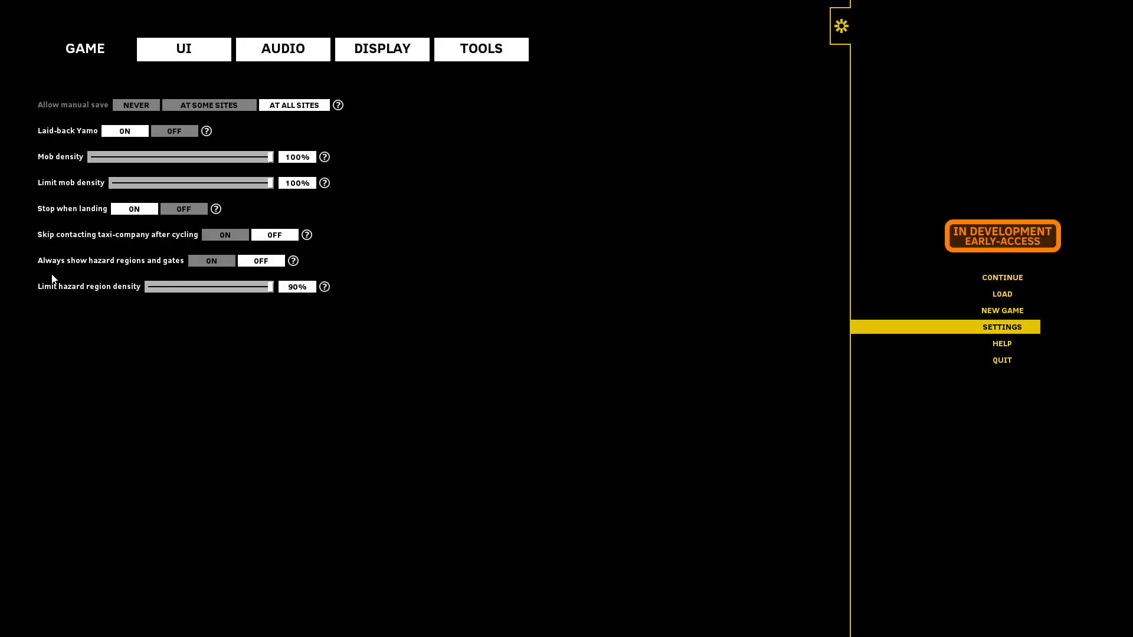
pyautogui.moveTo(88, 275)
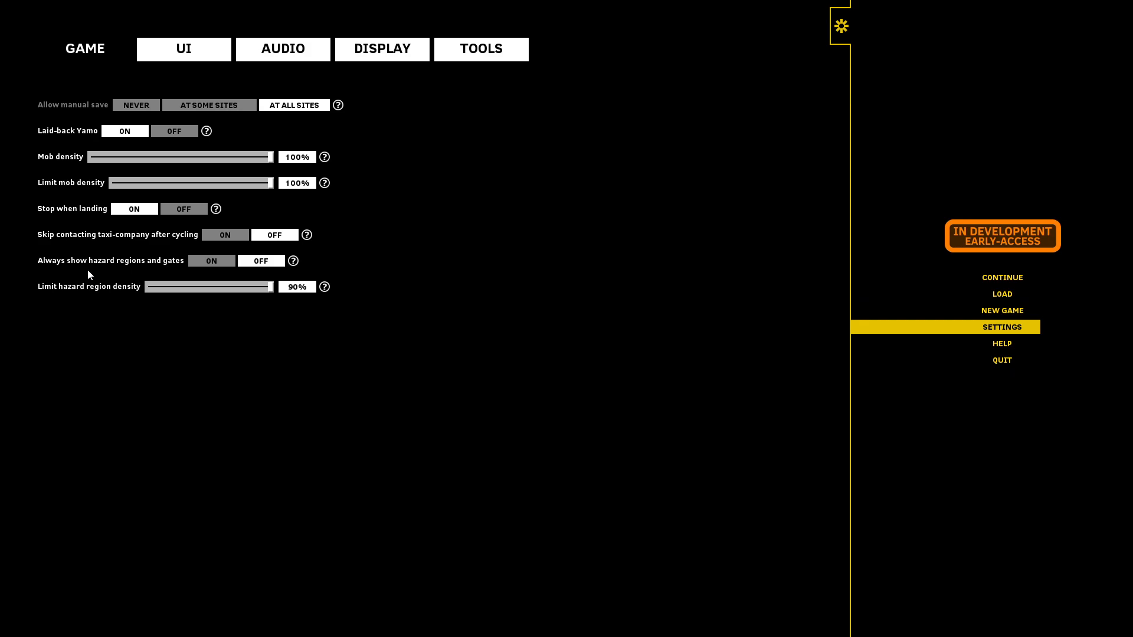
pyautogui.moveTo(212, 265)
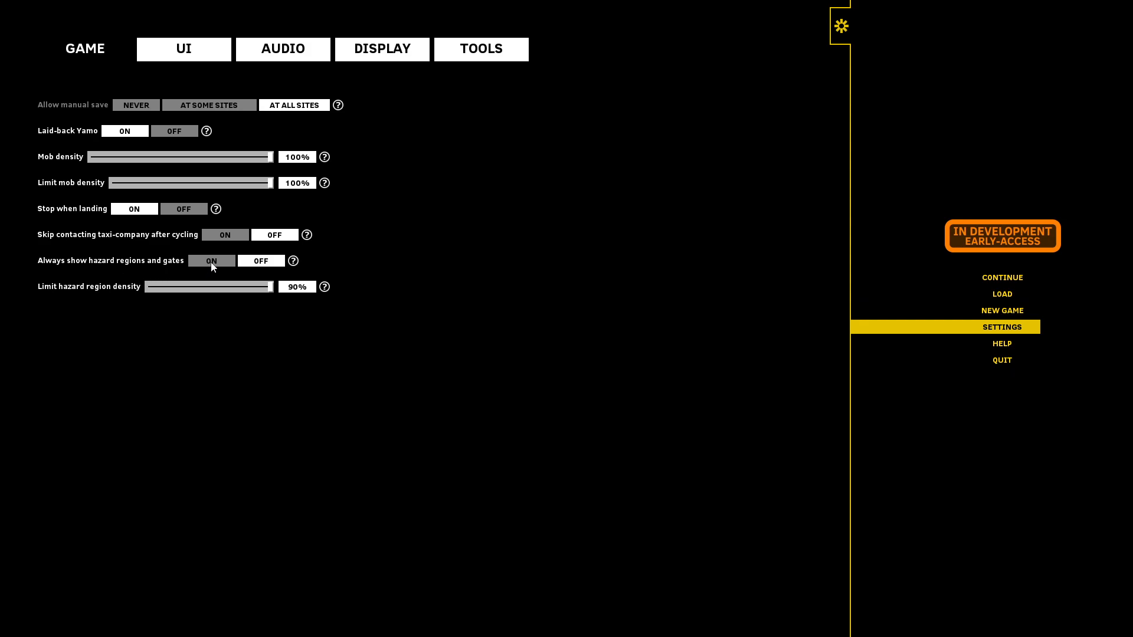
pyautogui.moveTo(1001, 277)
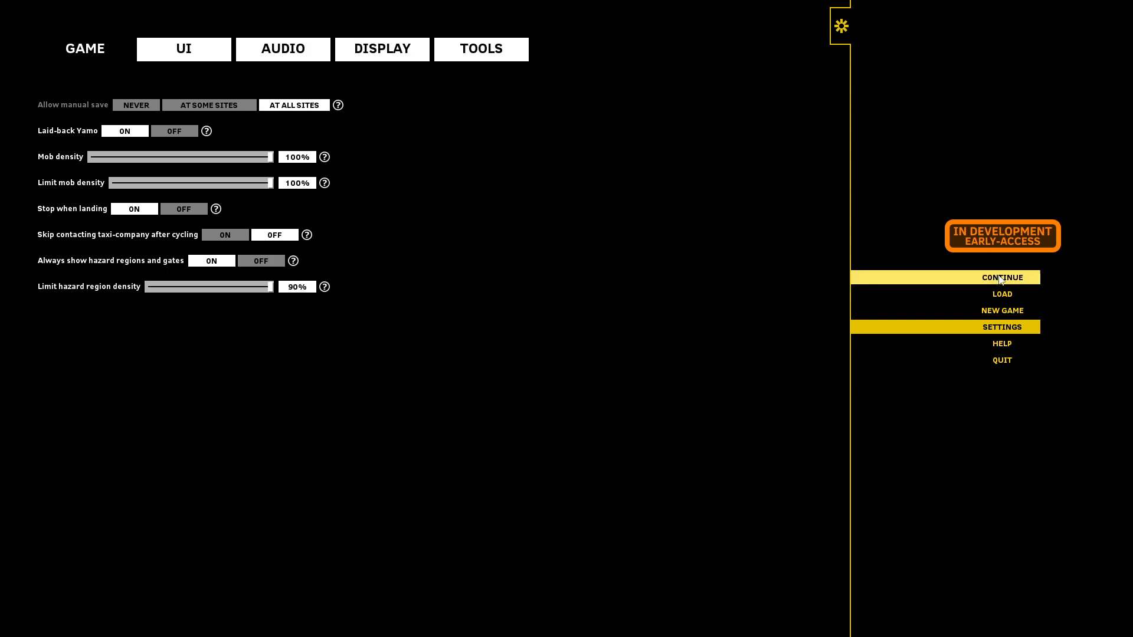
pyautogui.click(1001, 276)
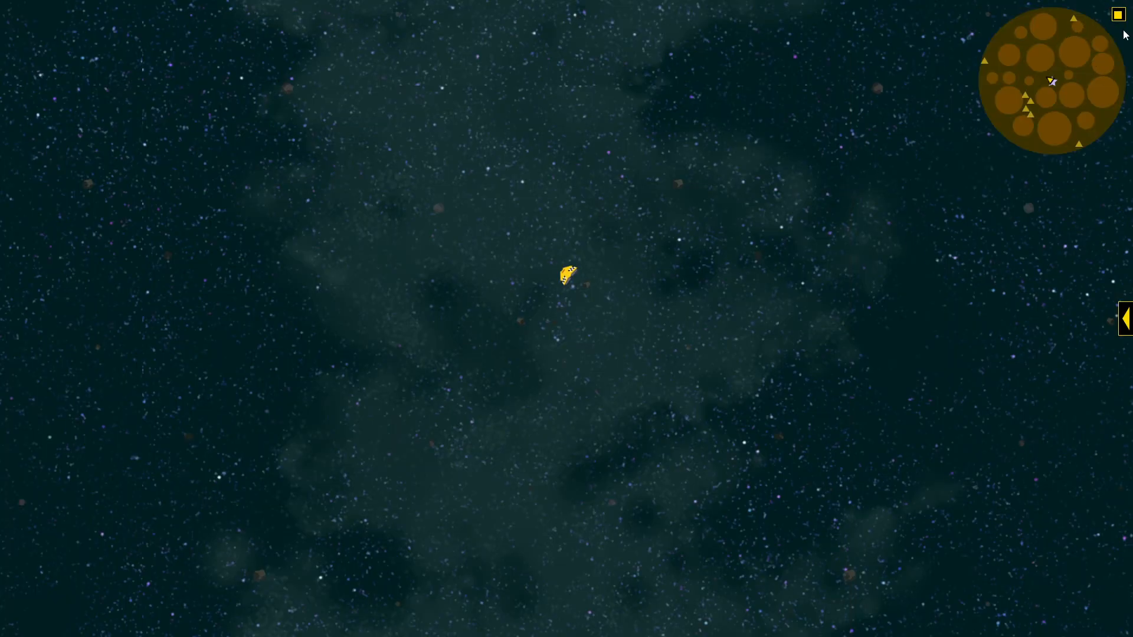
pyautogui.moveTo(1051, 104)
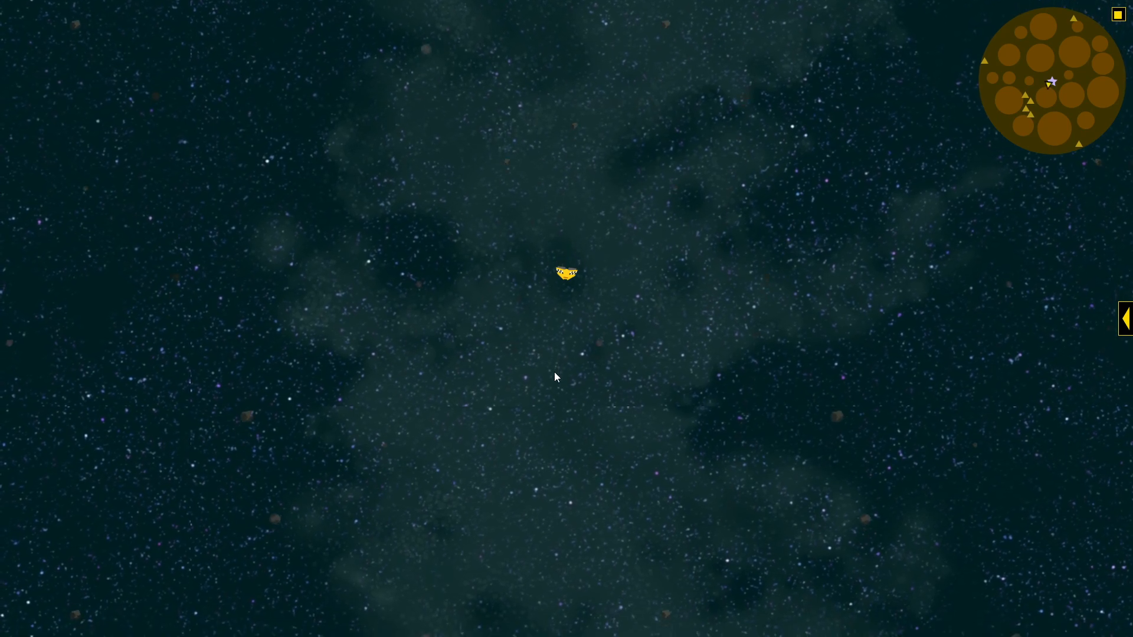
# Step: Expand the side panel to show the Mentaullux minimap covered in hazard regions
pyautogui.click(1124, 318)
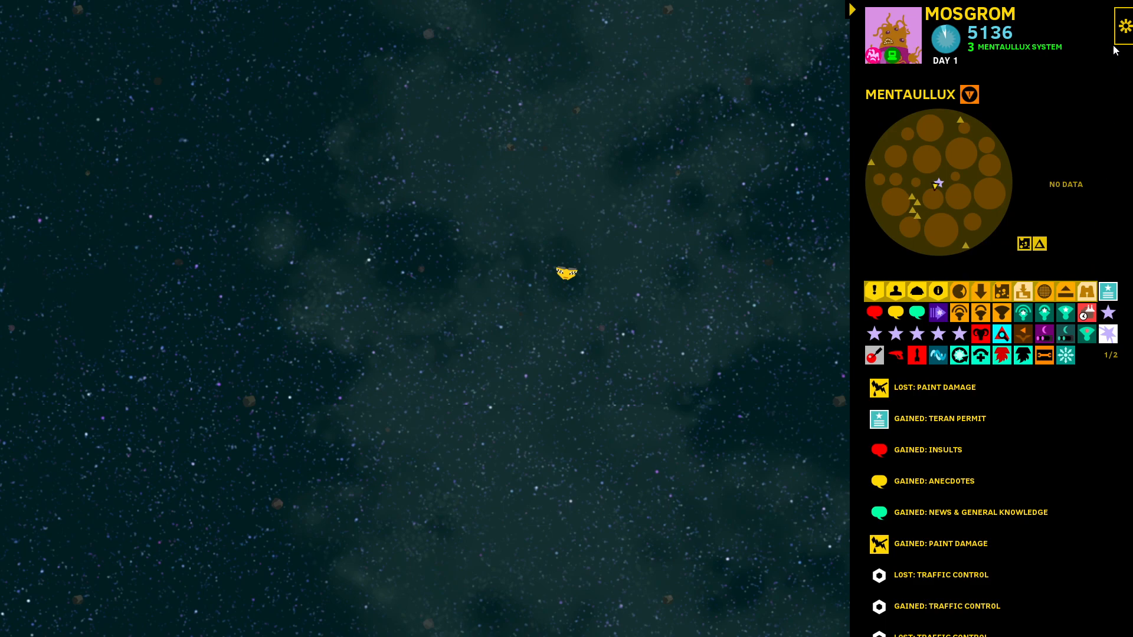
# Step: Revisit the settings, leaving hazard regions and gates off, and continue the game
pyautogui.click(1122, 24)
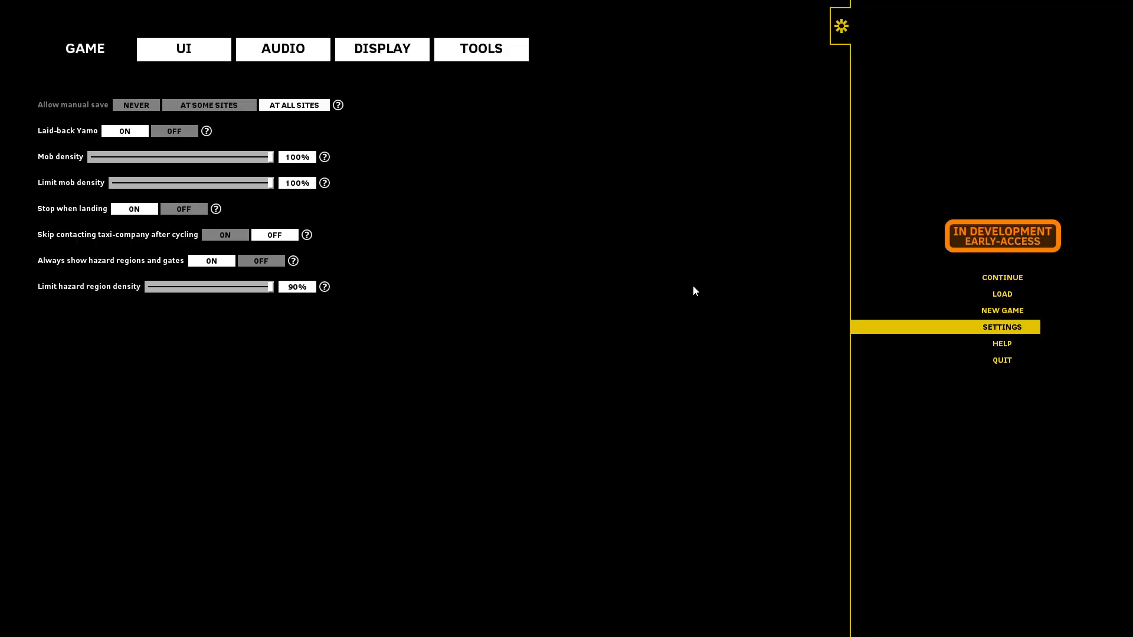
pyautogui.moveTo(250, 289)
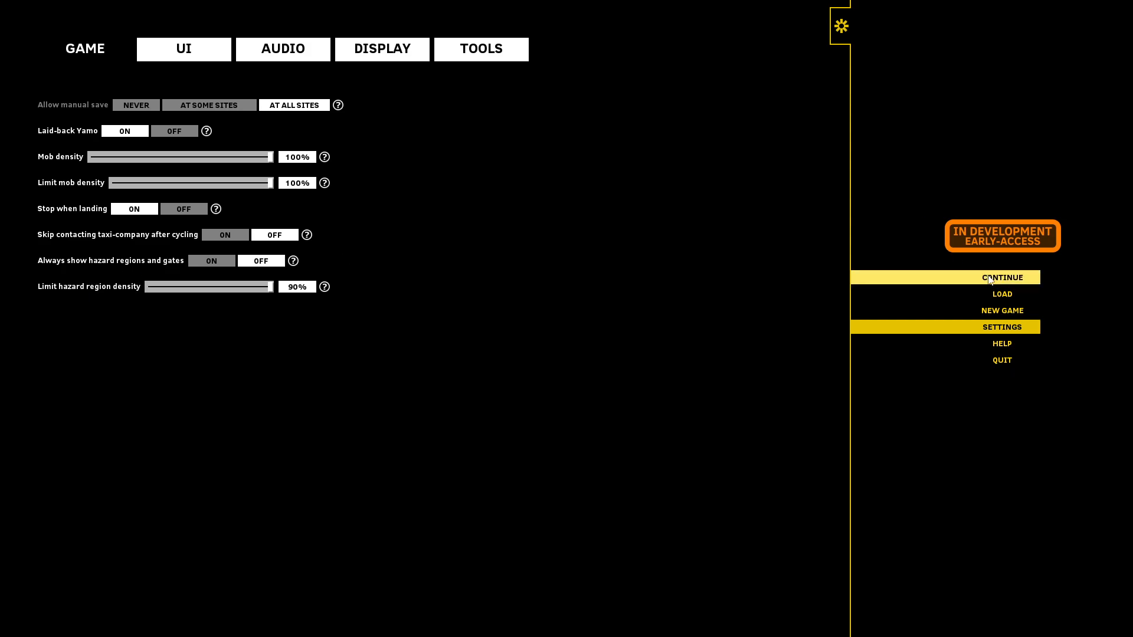
pyautogui.click(1001, 276)
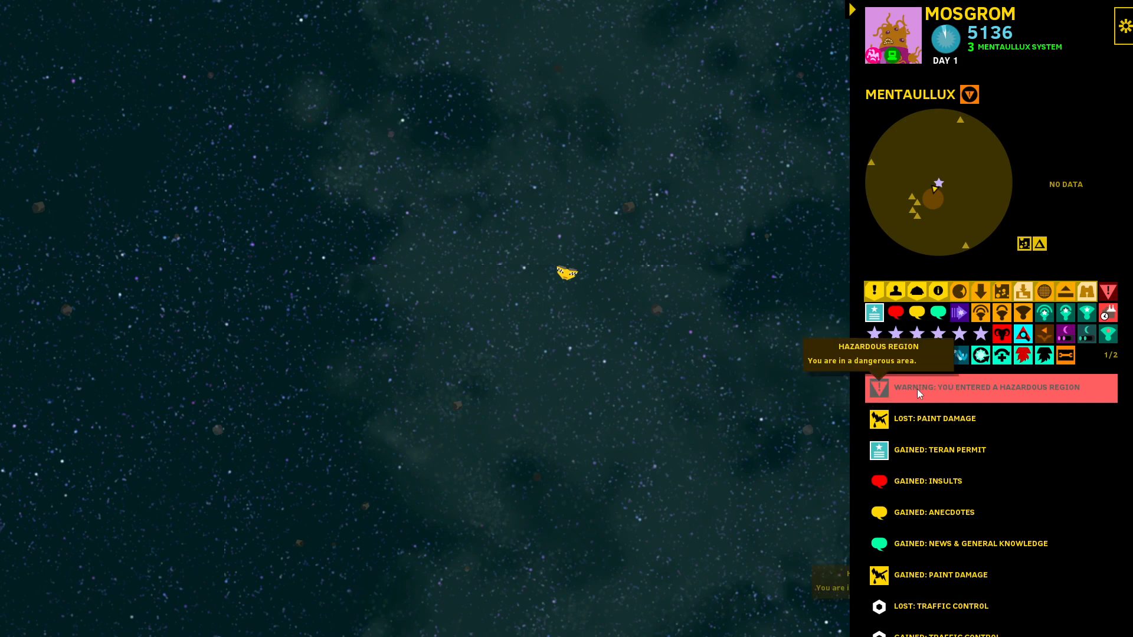
pyautogui.moveTo(1034, 402)
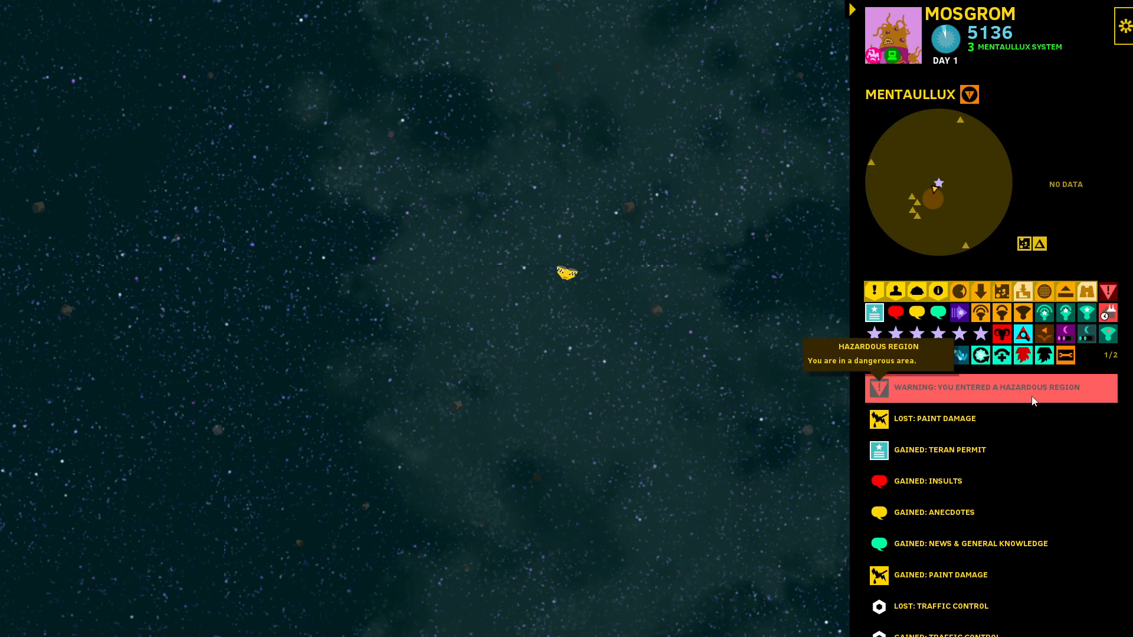
pyautogui.moveTo(946, 208)
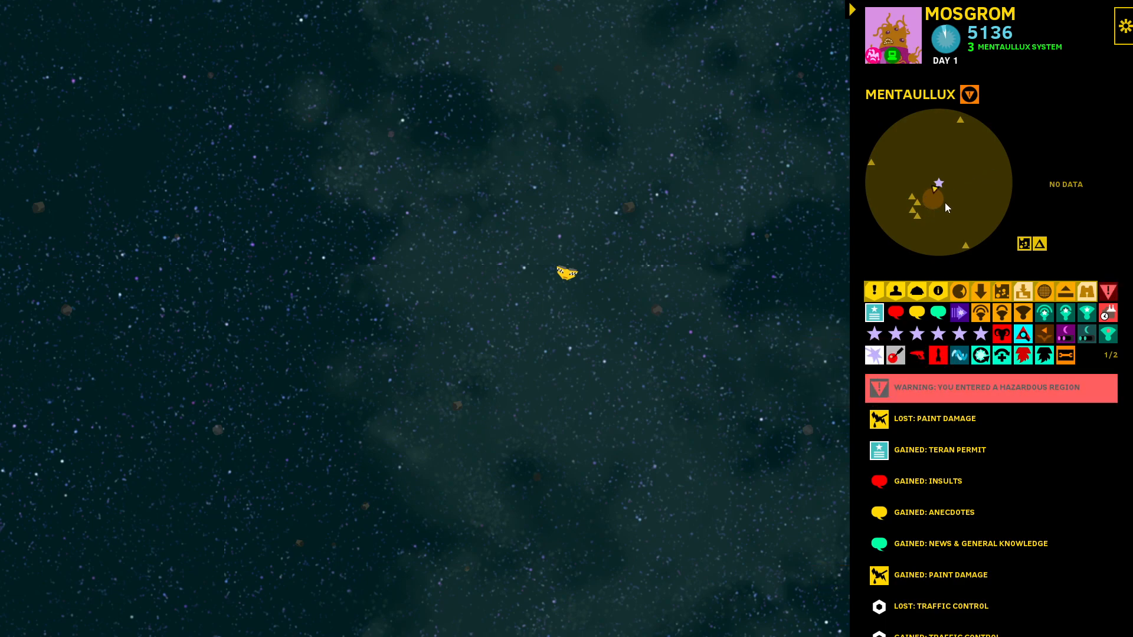
pyautogui.moveTo(928, 202)
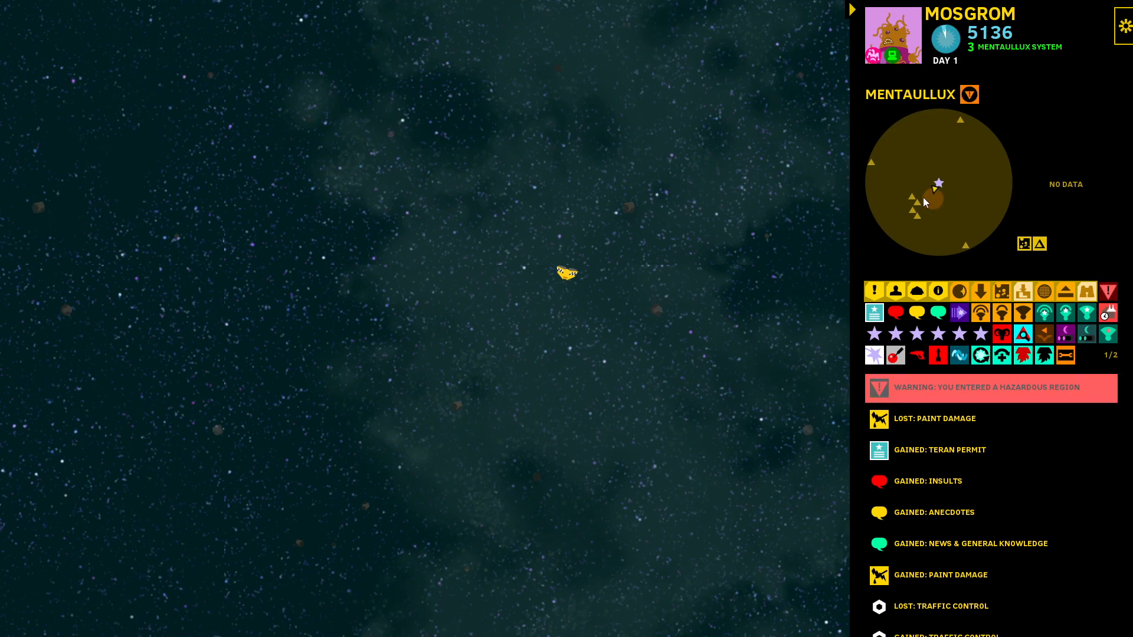
# Step: Collapse the right sidebar so only the small Mentaullux minimap overlays space
pyautogui.click(851, 9)
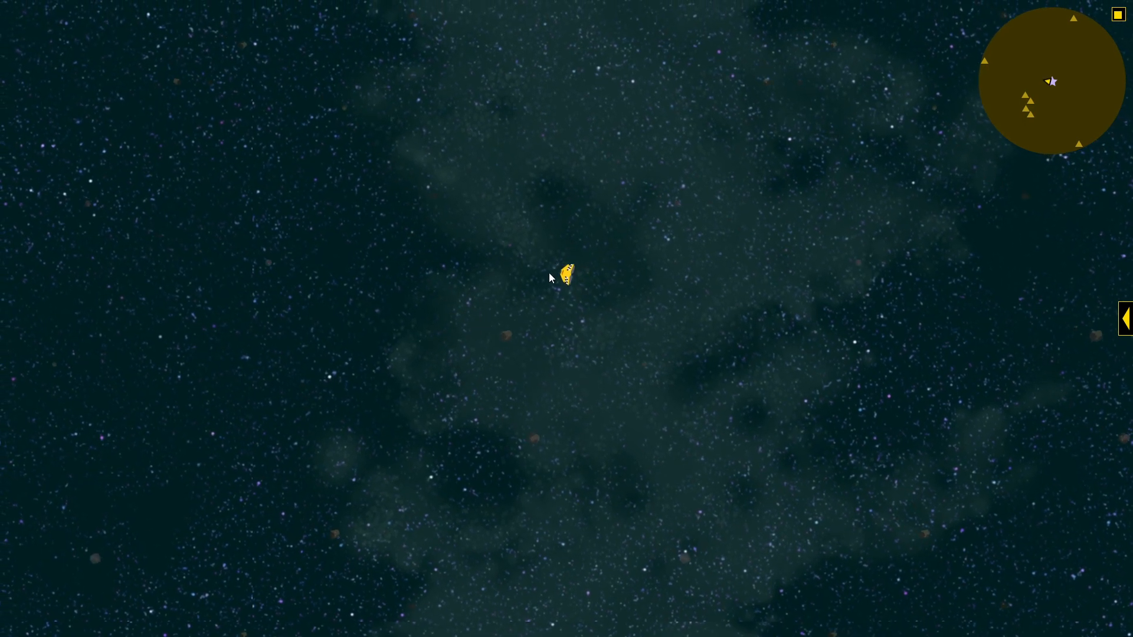
# Step: Set Xandu (31.4 ly from Mentaullux) as the route destination and review its system info
pyautogui.click(1125, 318)
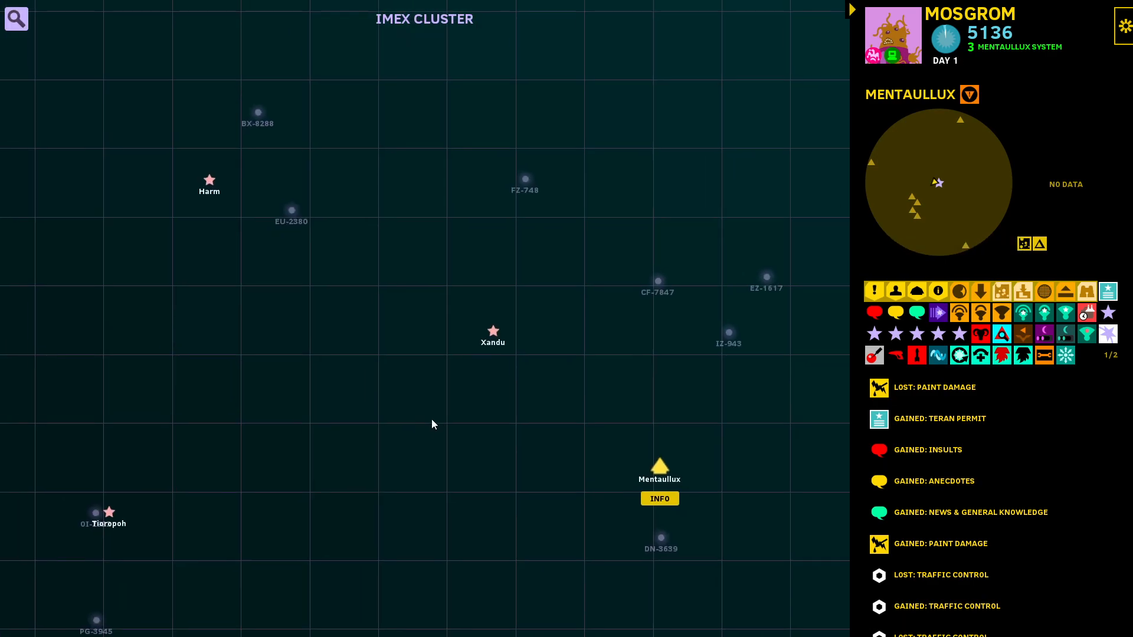
pyautogui.click(492, 331)
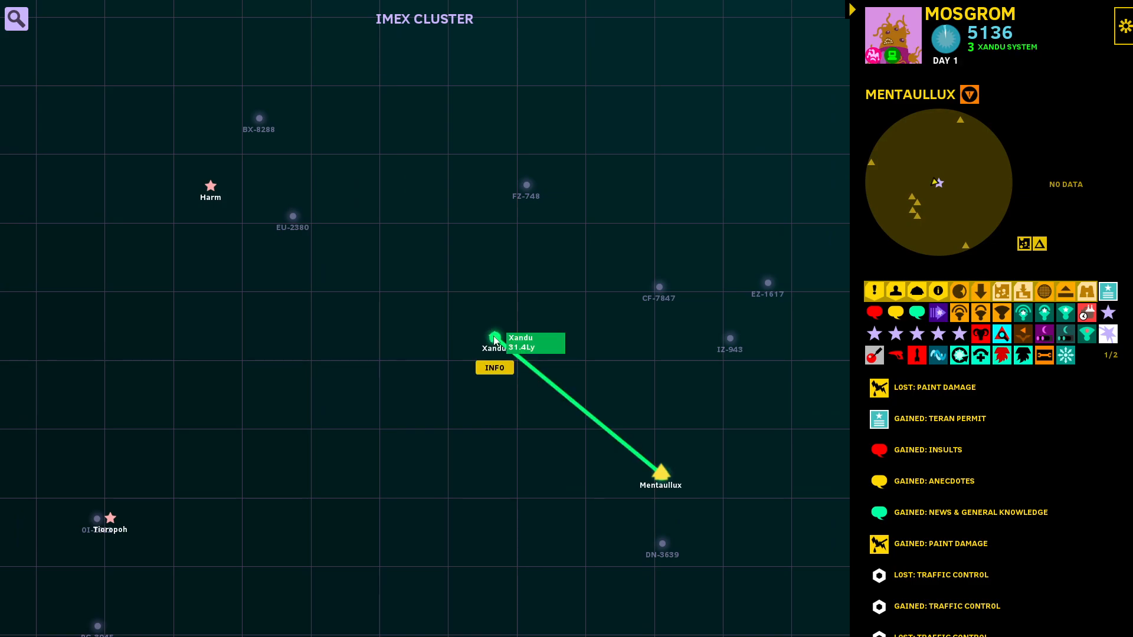
pyautogui.click(495, 368)
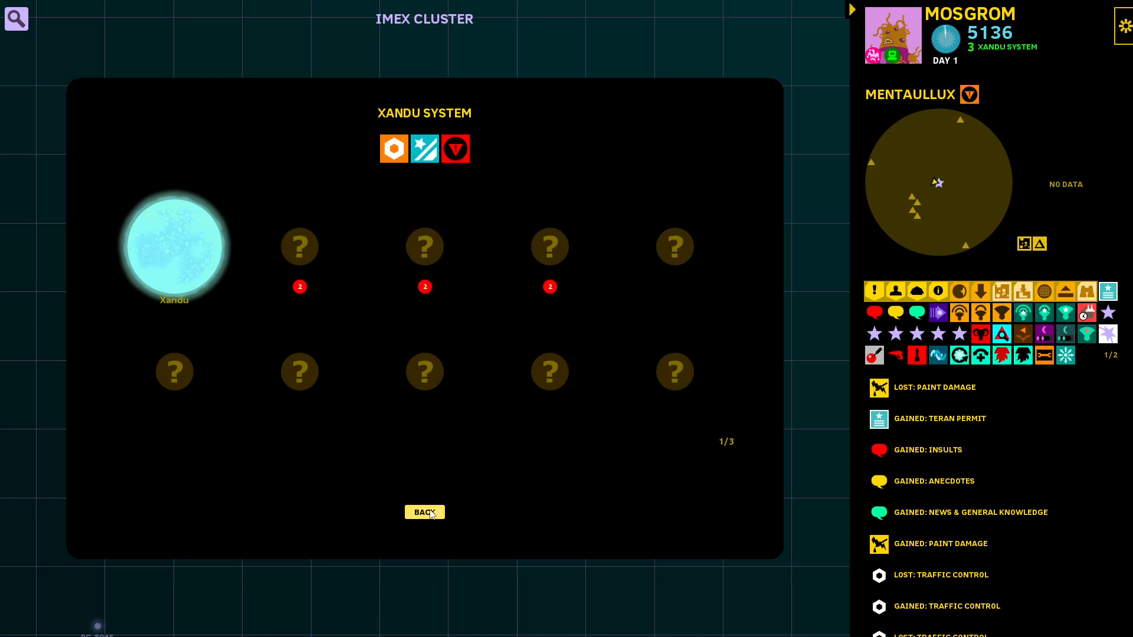
pyautogui.click(424, 511)
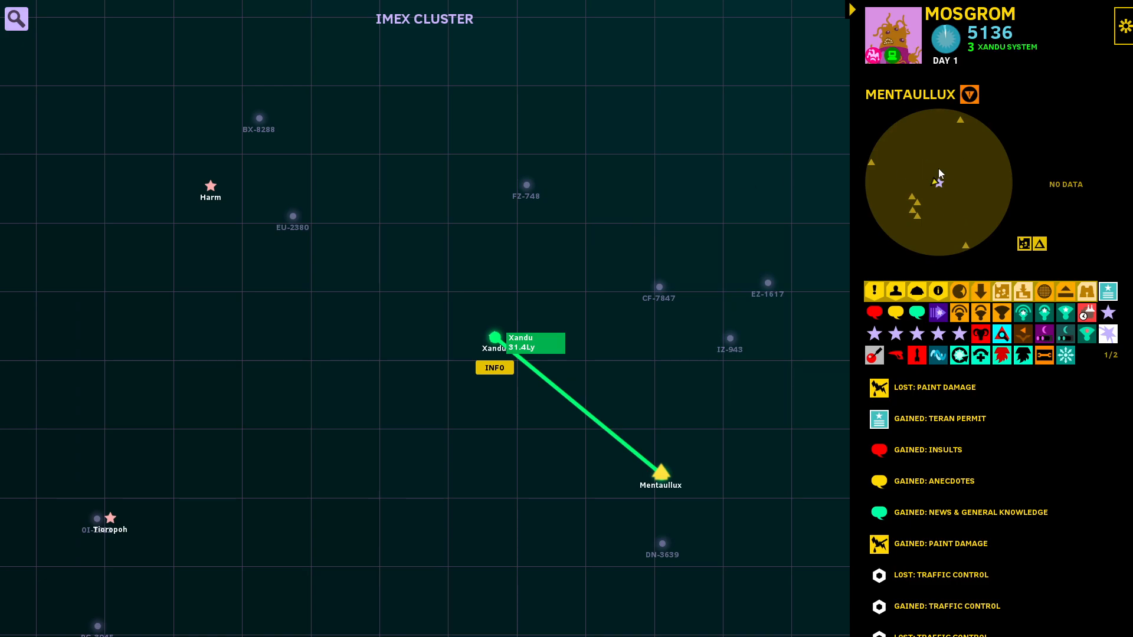
pyautogui.moveTo(1015, 269)
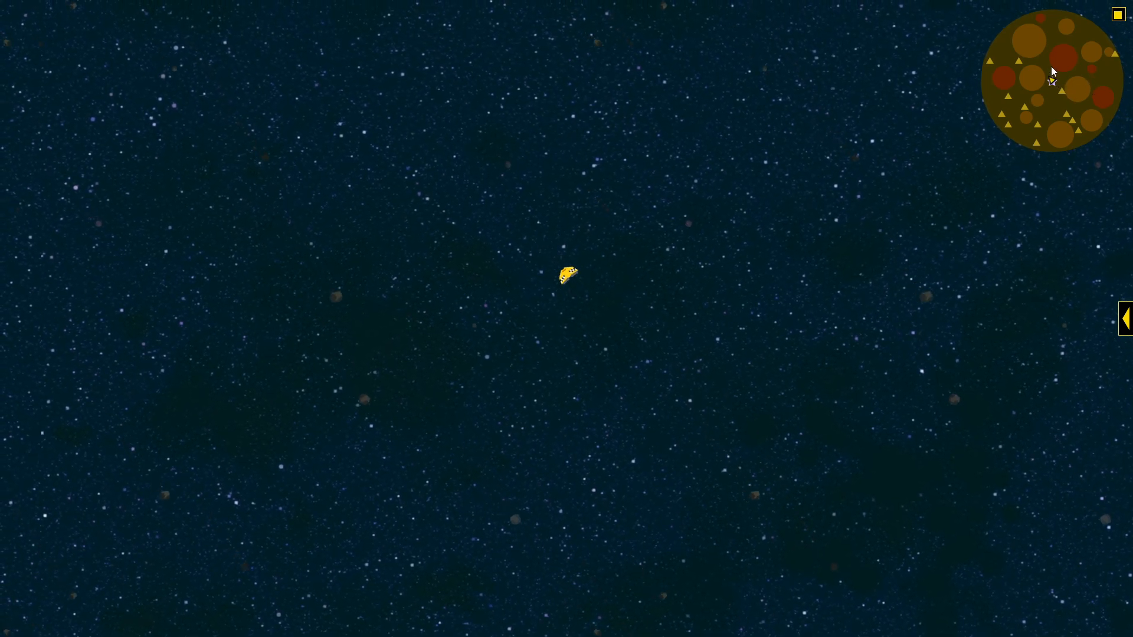
pyautogui.moveTo(1051, 79)
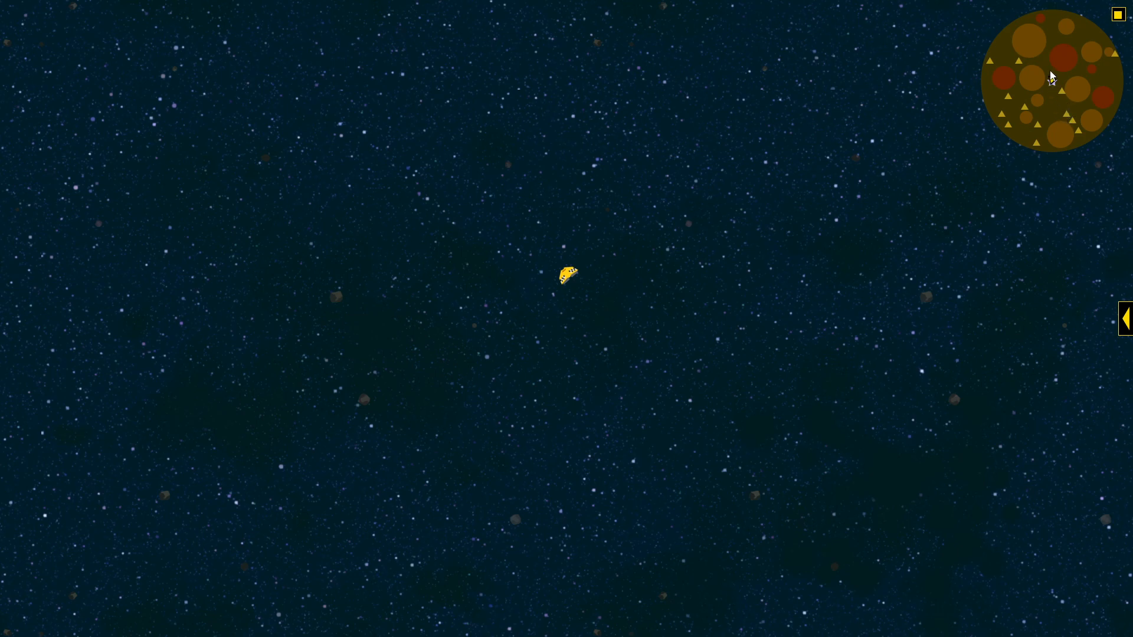
pyautogui.moveTo(1026, 101)
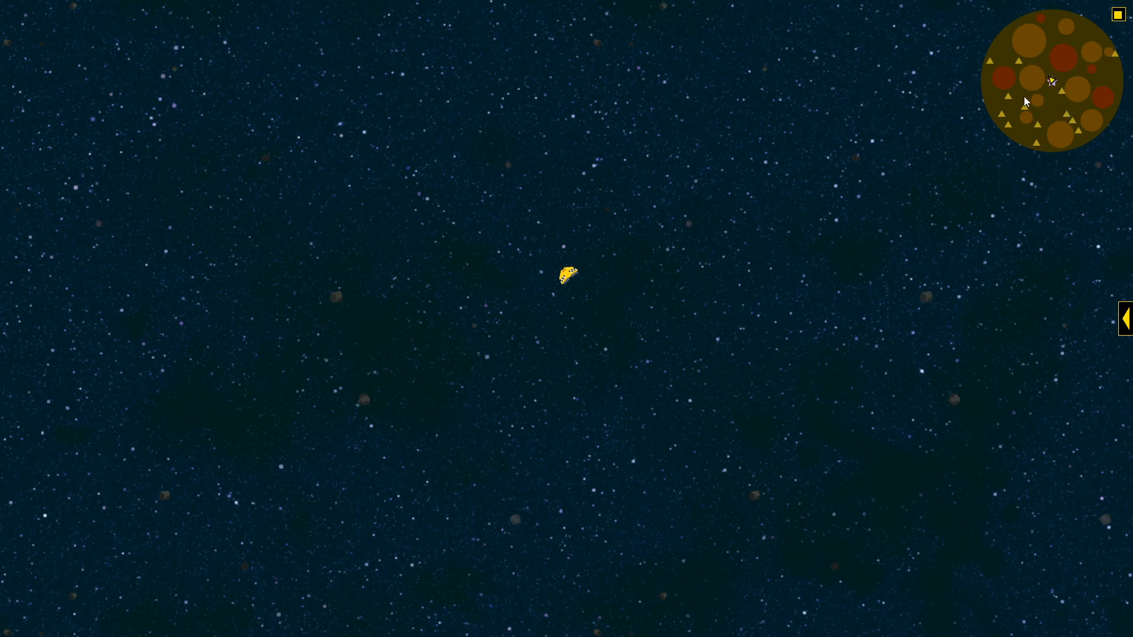
pyautogui.moveTo(1011, 99)
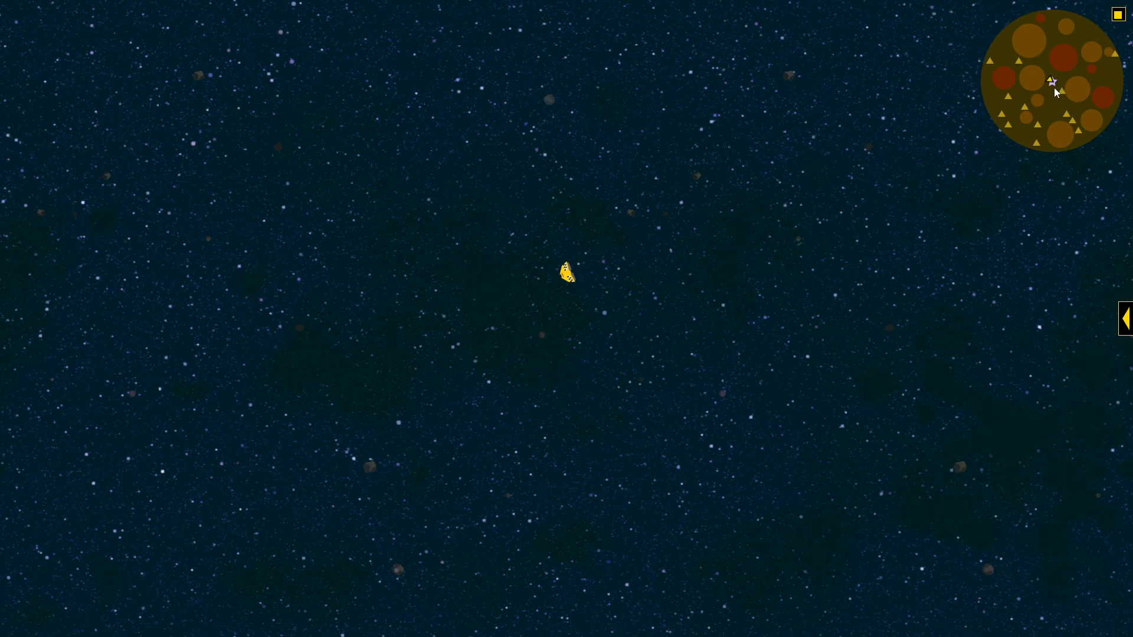
pyautogui.moveTo(1038, 83)
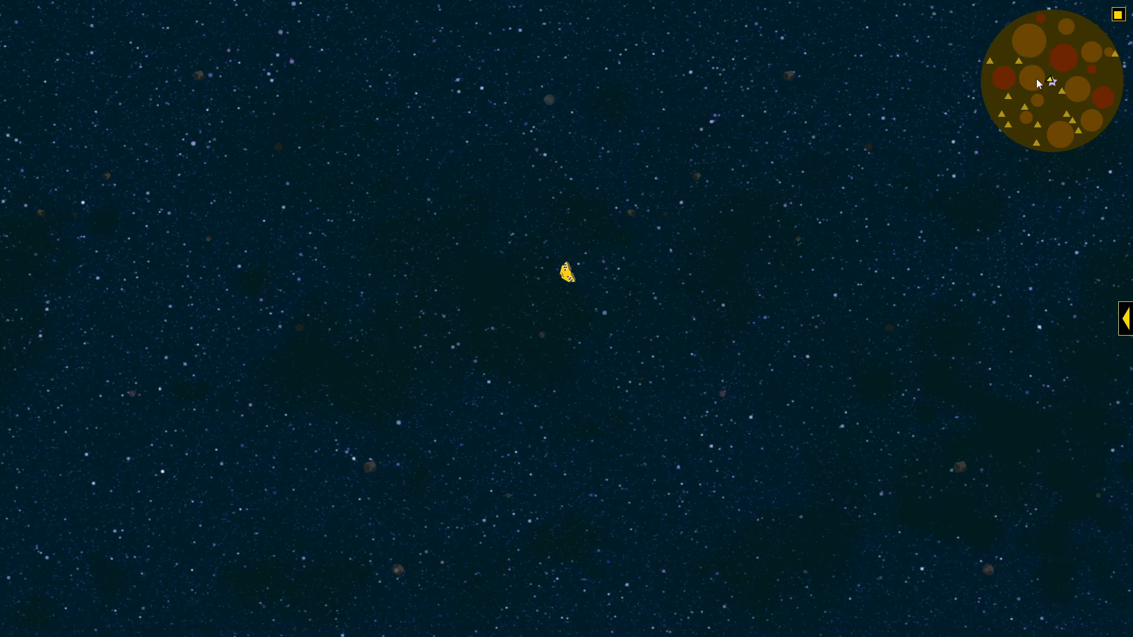
pyautogui.moveTo(1062, 107)
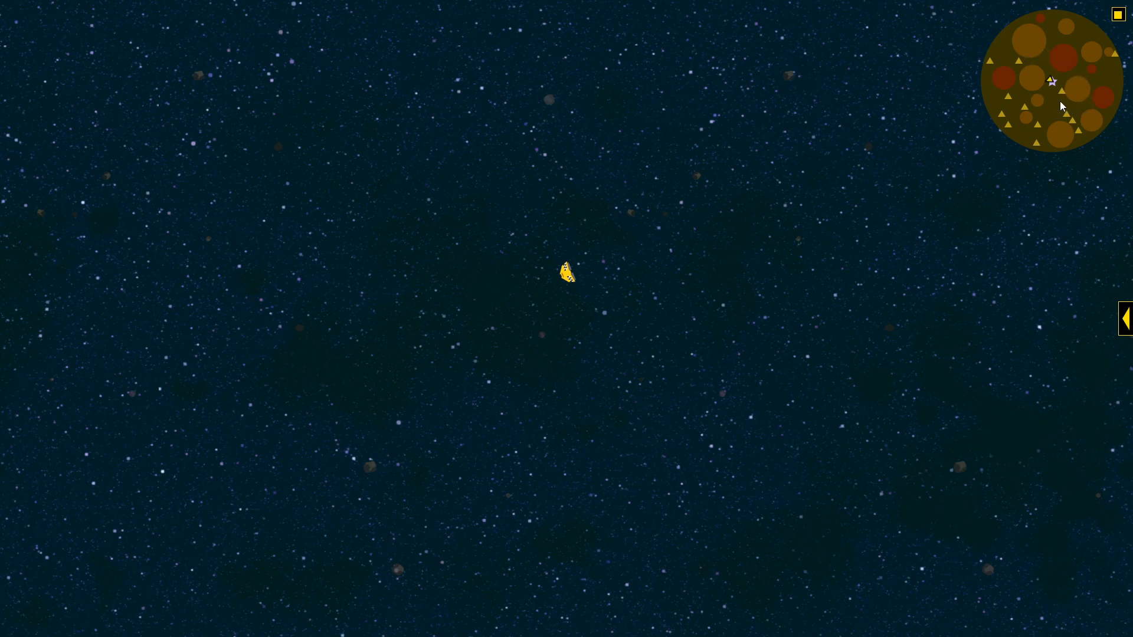
# Step: After arriving at Xandu, expand the sidebar and bring up the main game menu
pyautogui.click(1124, 318)
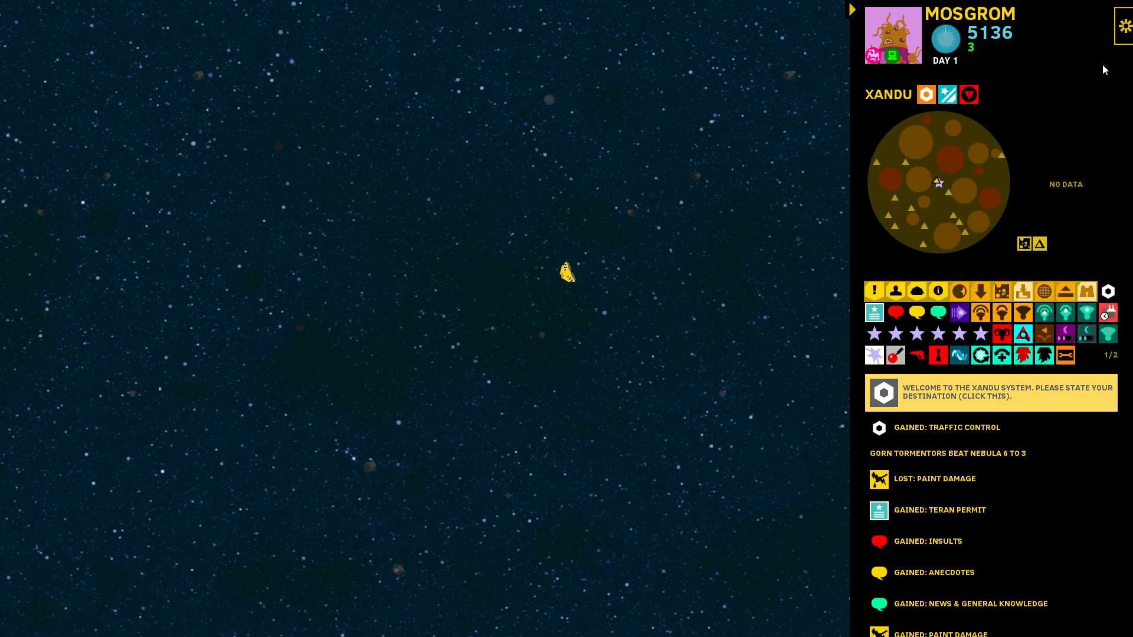
pyautogui.click(1122, 24)
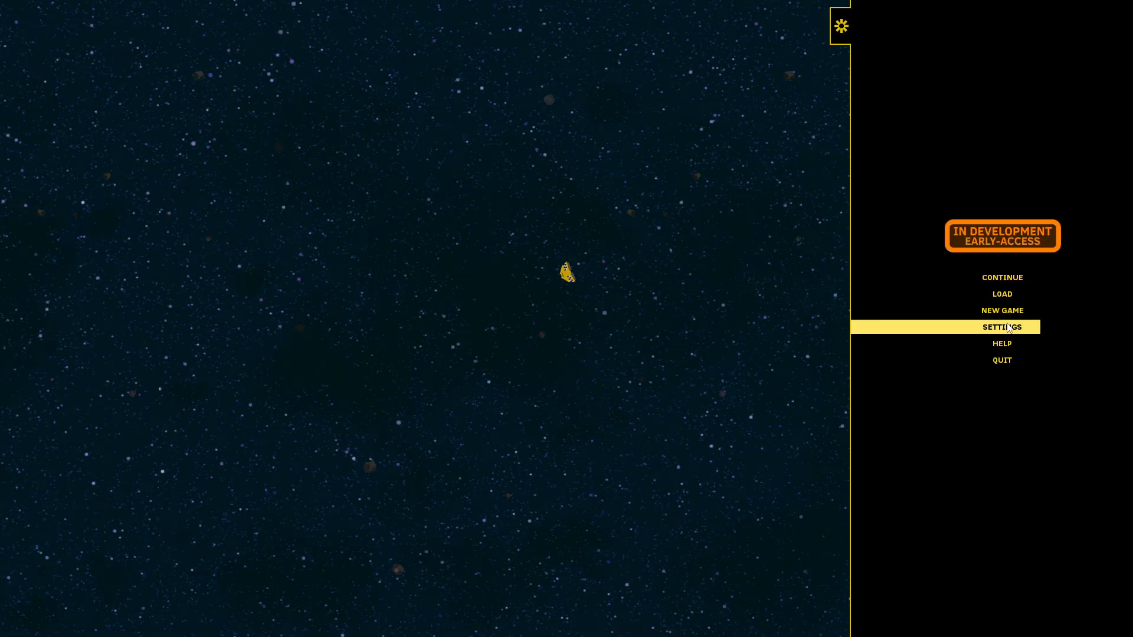
# Step: Open the Game settings tab to review the hazard region density slider at 90%
pyautogui.click(1002, 327)
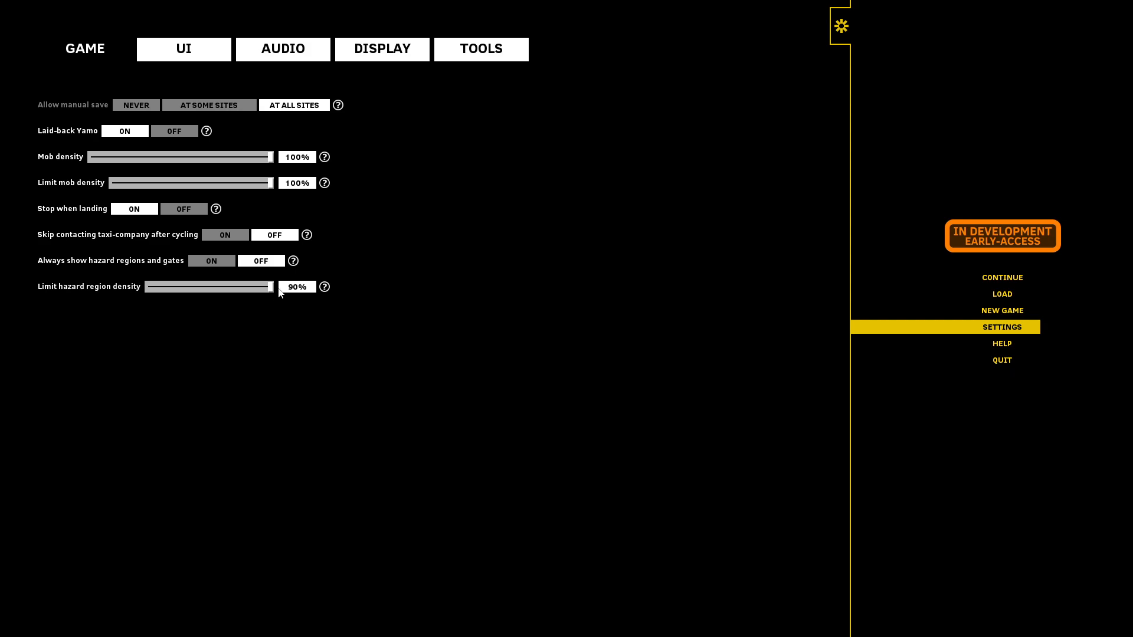
pyautogui.moveTo(212, 291)
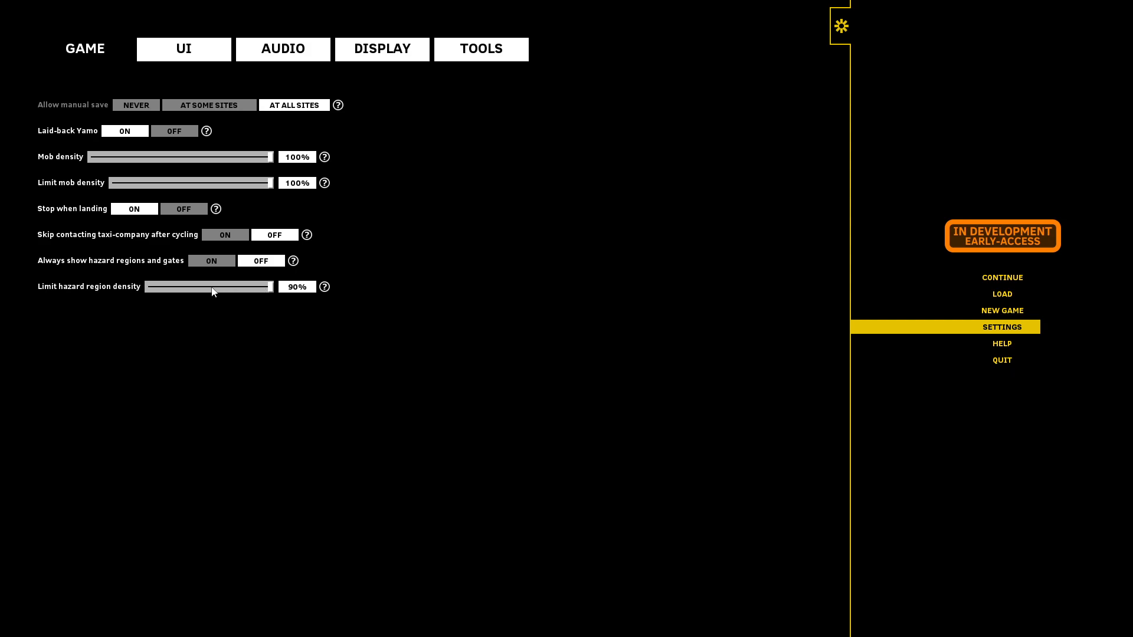
pyautogui.moveTo(144, 295)
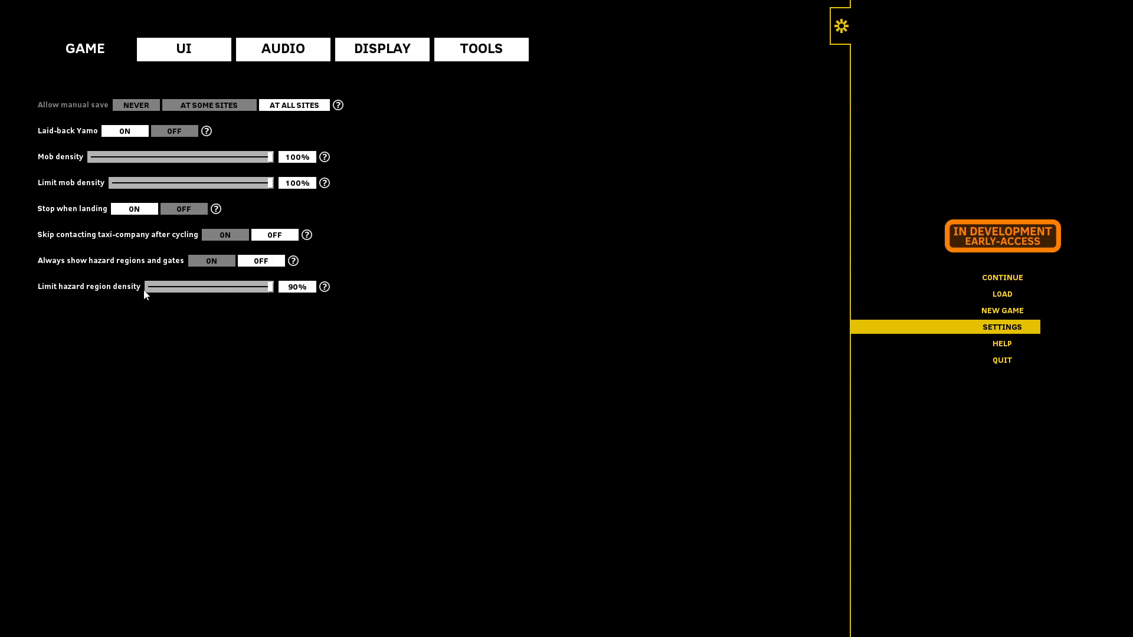
pyautogui.moveTo(152, 294)
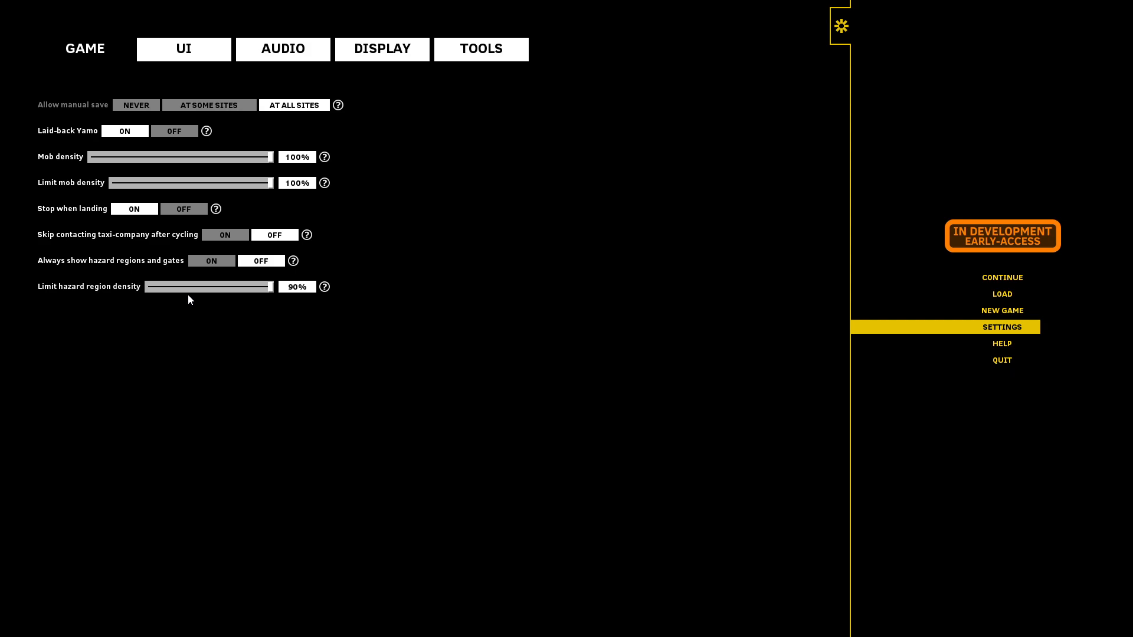
pyautogui.moveTo(205, 292)
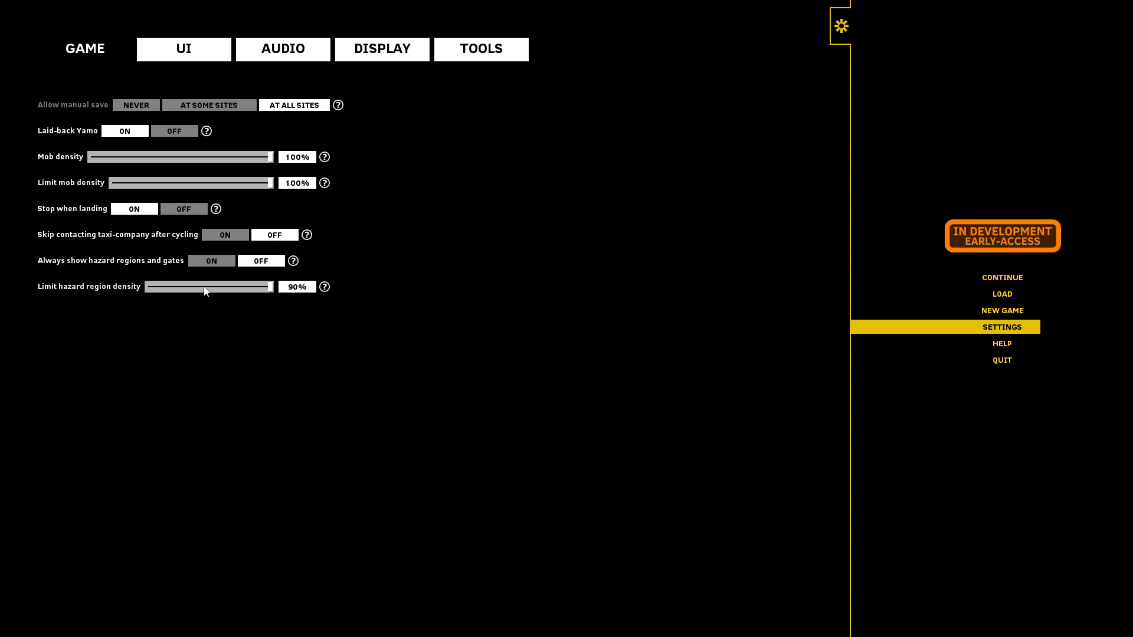
pyautogui.moveTo(206, 298)
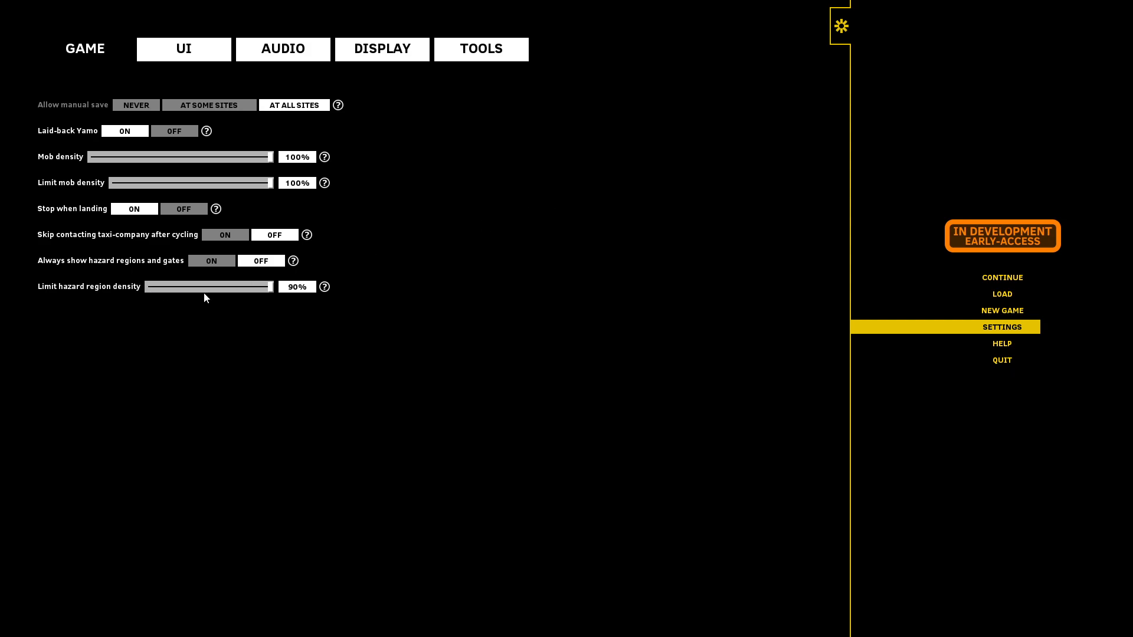
pyautogui.moveTo(187, 284)
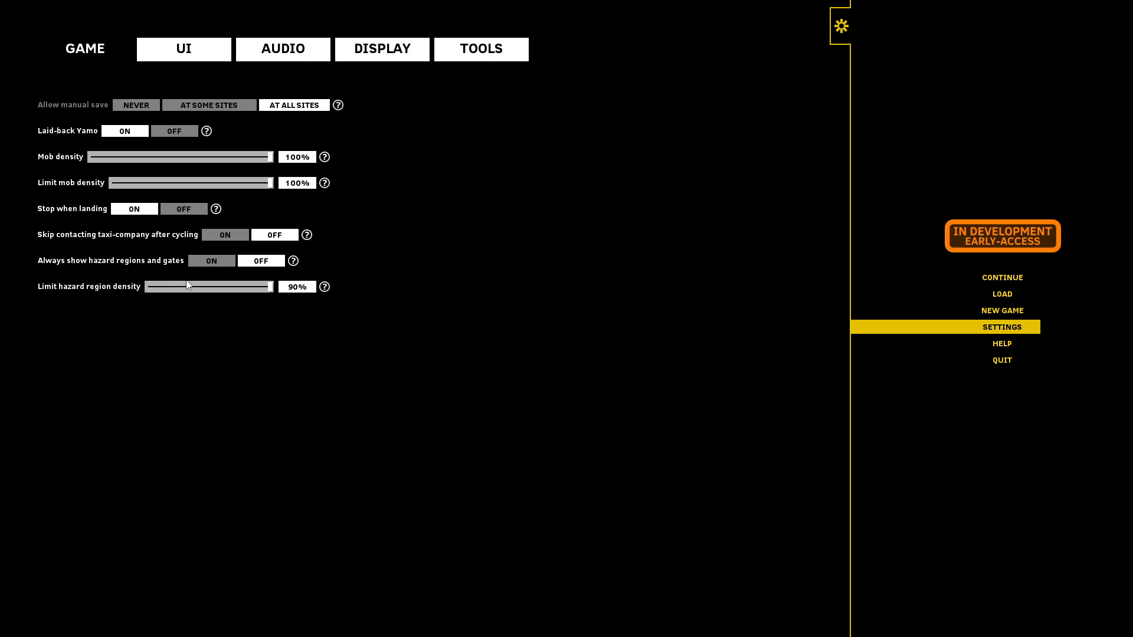
pyautogui.moveTo(211, 293)
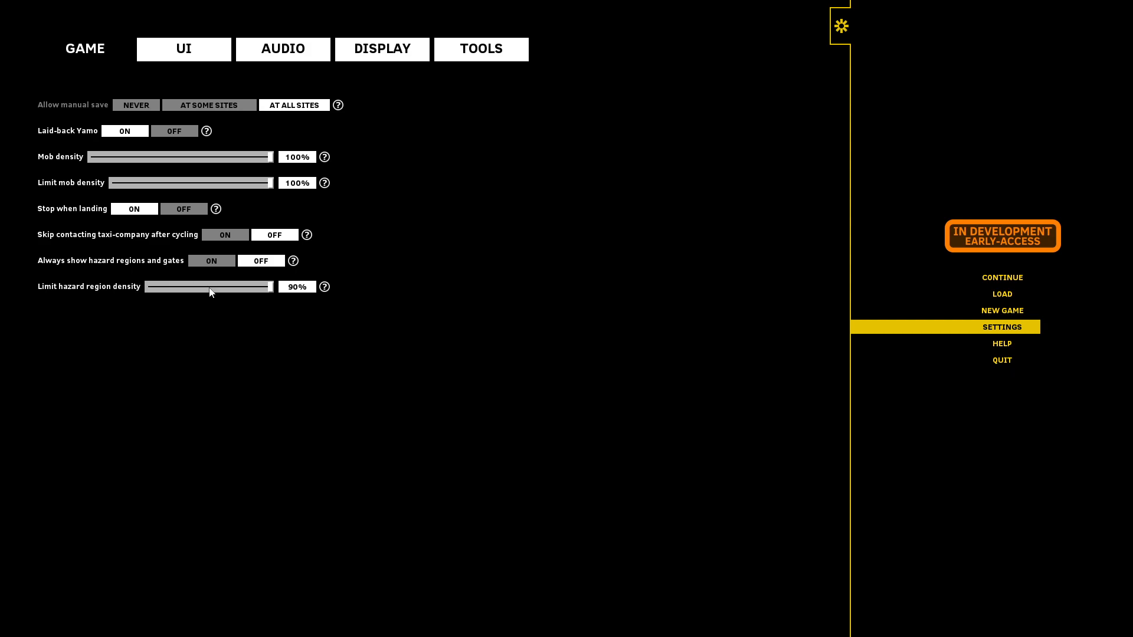
pyautogui.moveTo(202, 292)
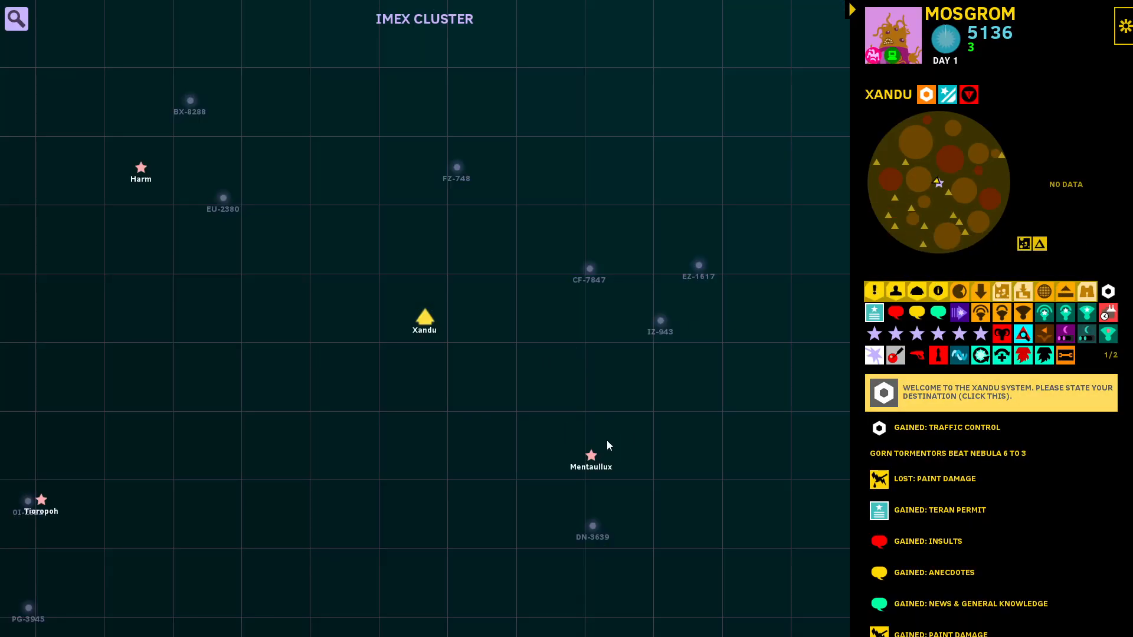
pyautogui.moveTo(585, 273)
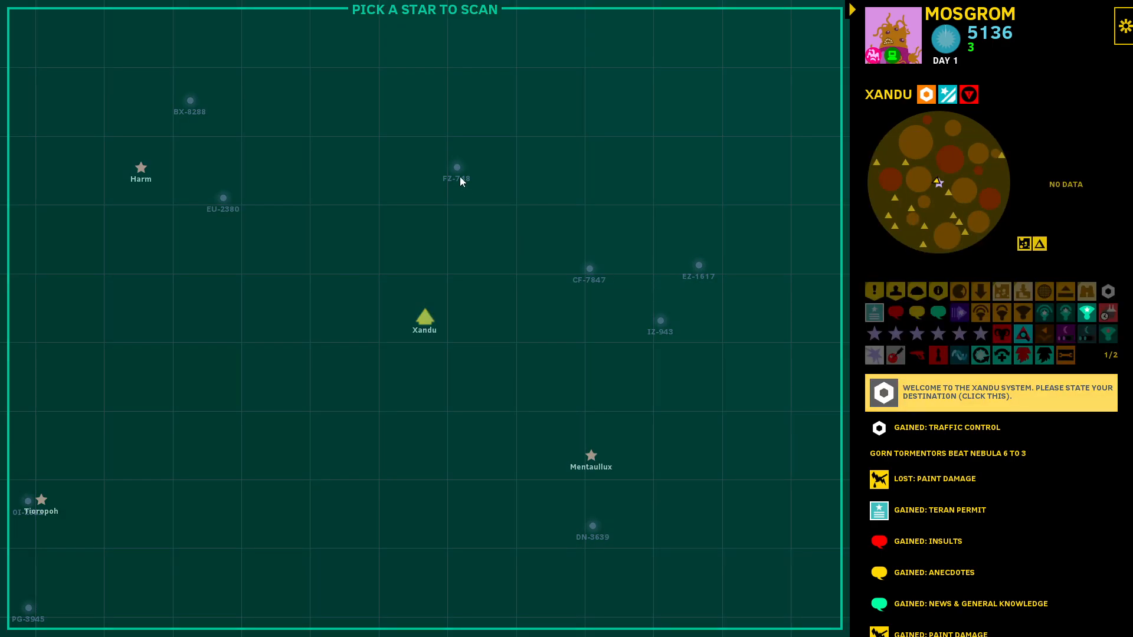
# Step: Choose Xandu on the galaxy map as the destination and fly there from Djibouti
pyautogui.click(456, 168)
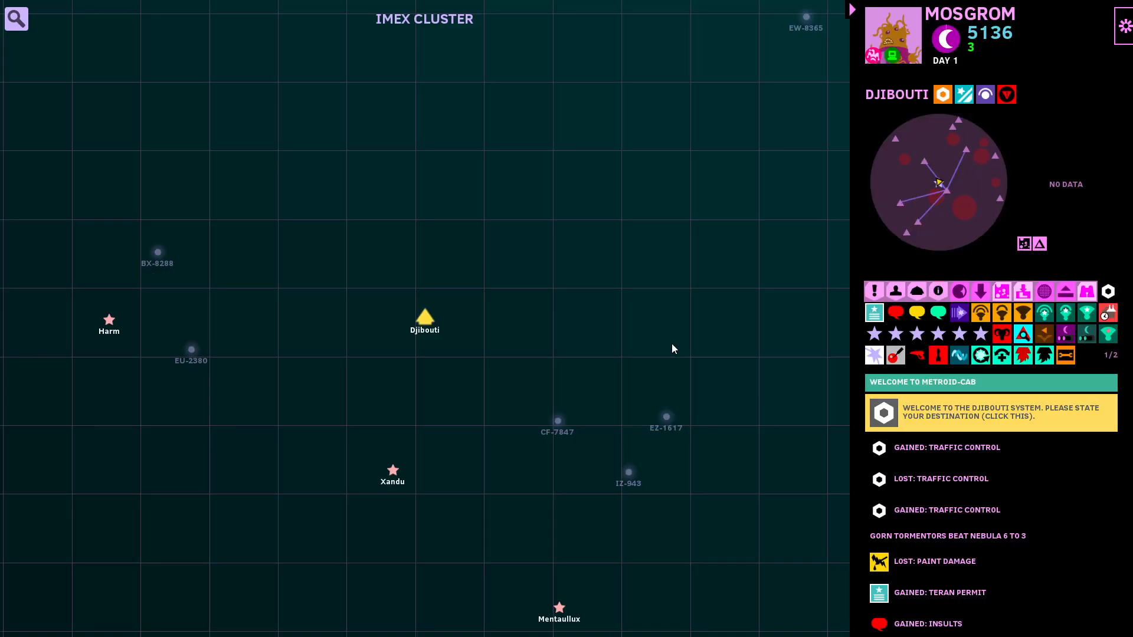
pyautogui.click(391, 470)
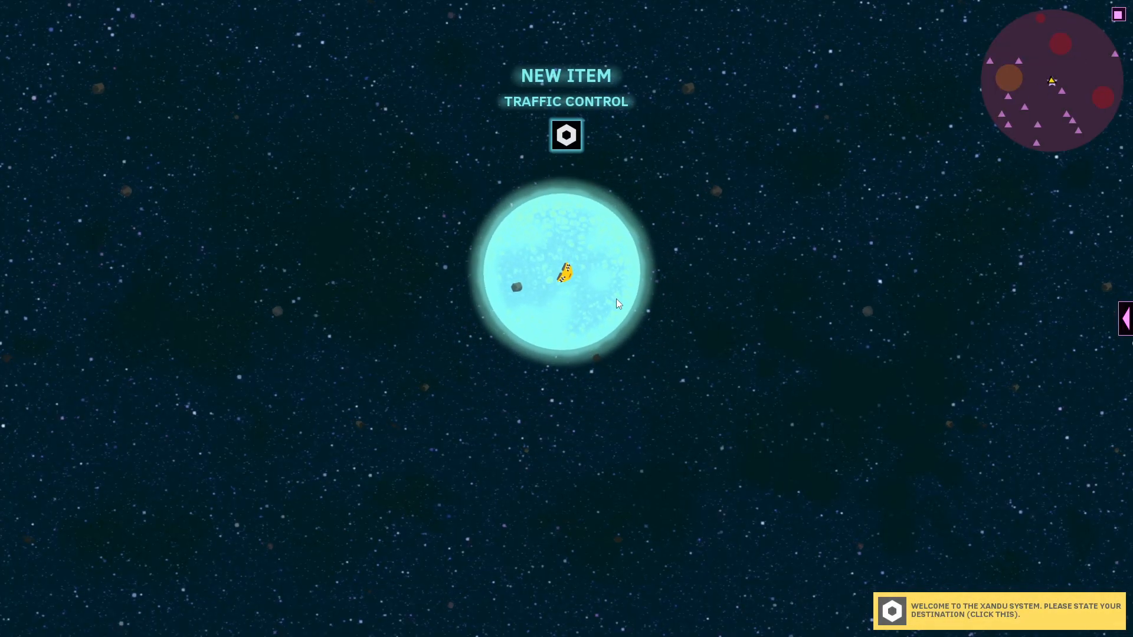
pyautogui.click(1124, 318)
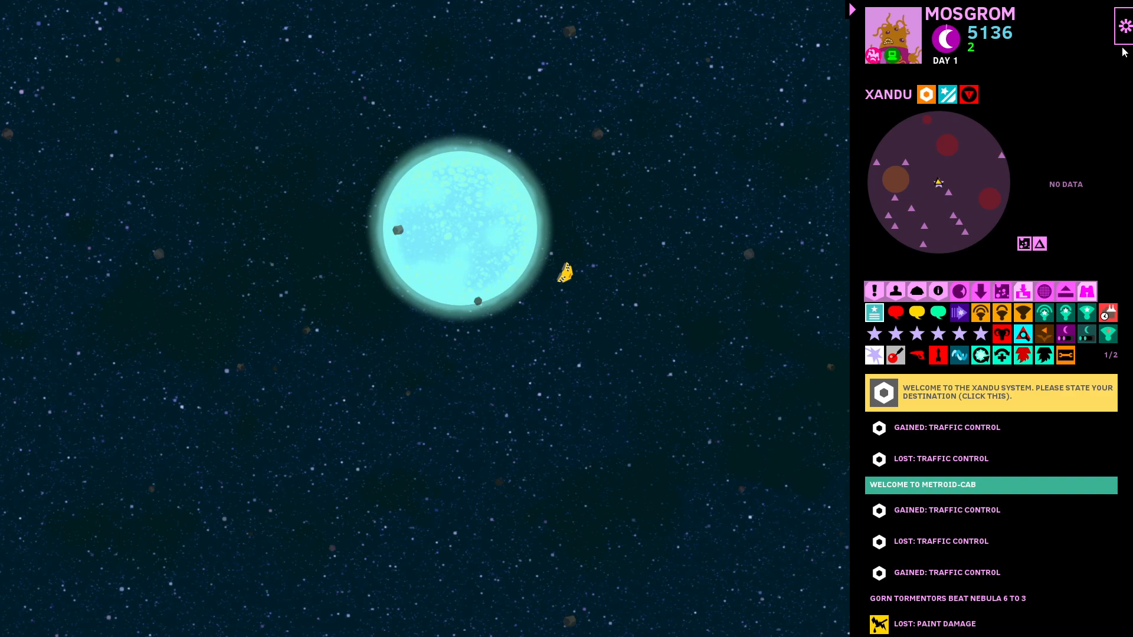
pyautogui.click(1123, 25)
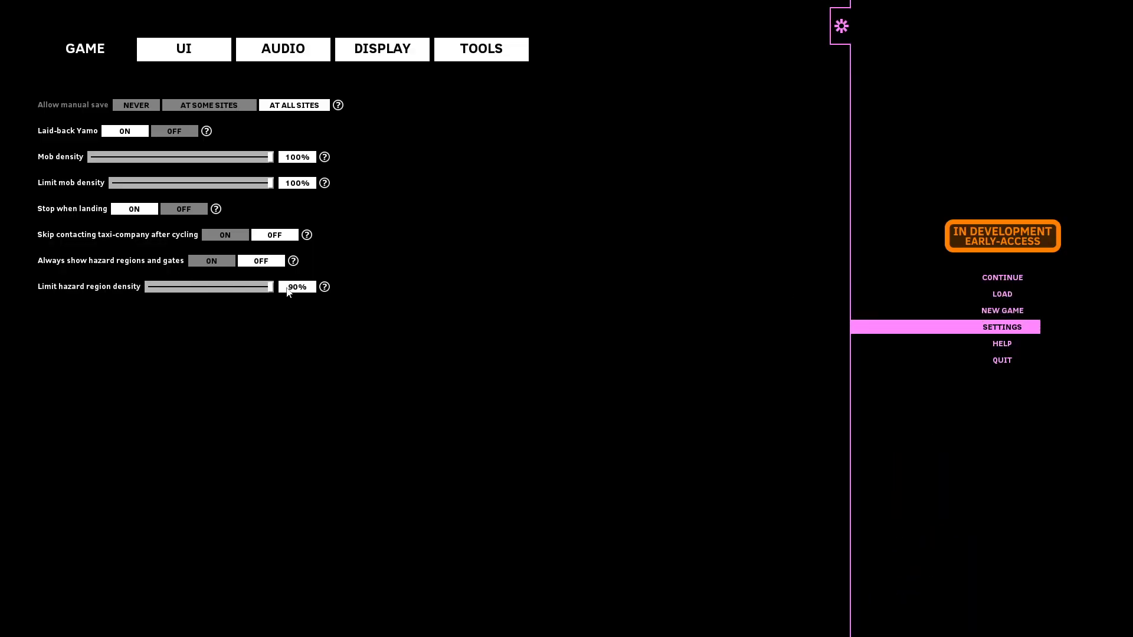
pyautogui.moveTo(431, 251)
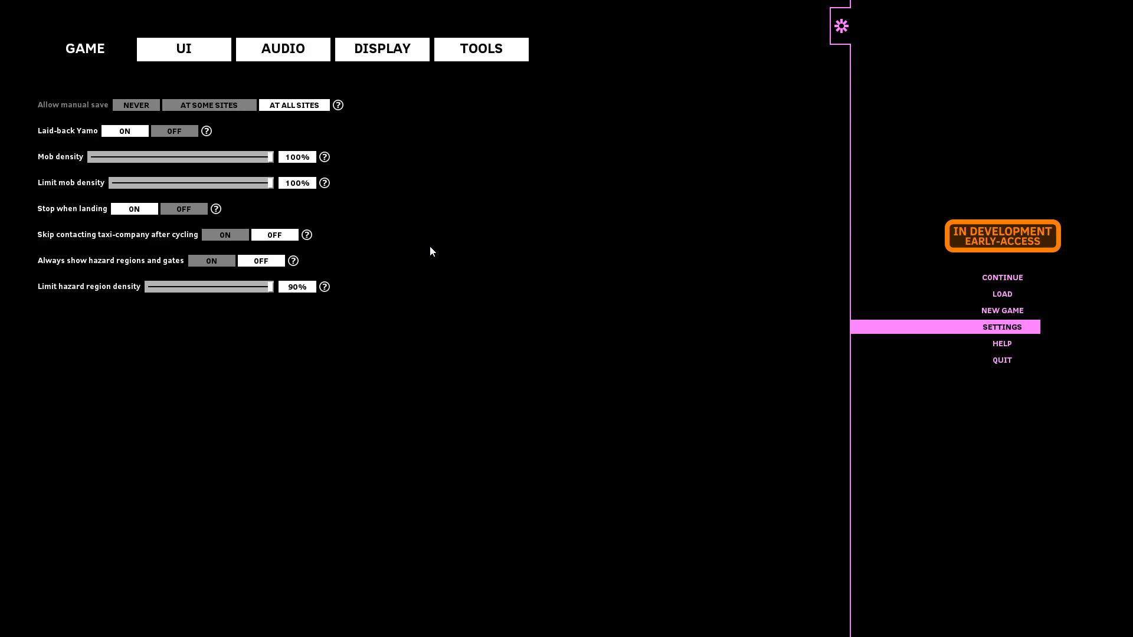
pyautogui.moveTo(426, 252)
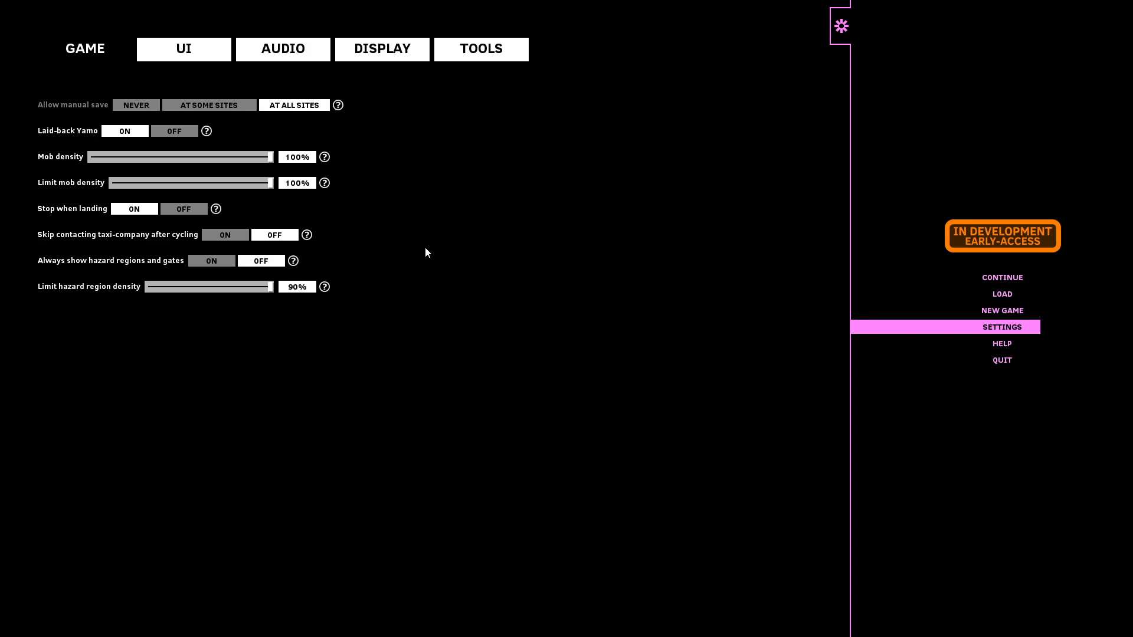
pyautogui.moveTo(295, 303)
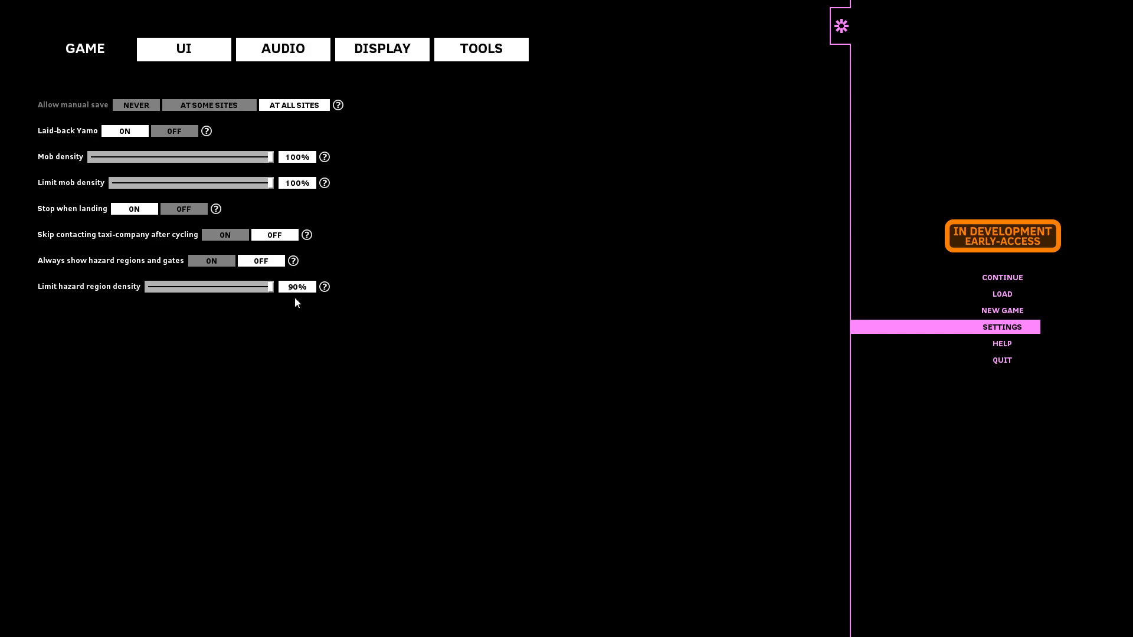
pyautogui.moveTo(284, 265)
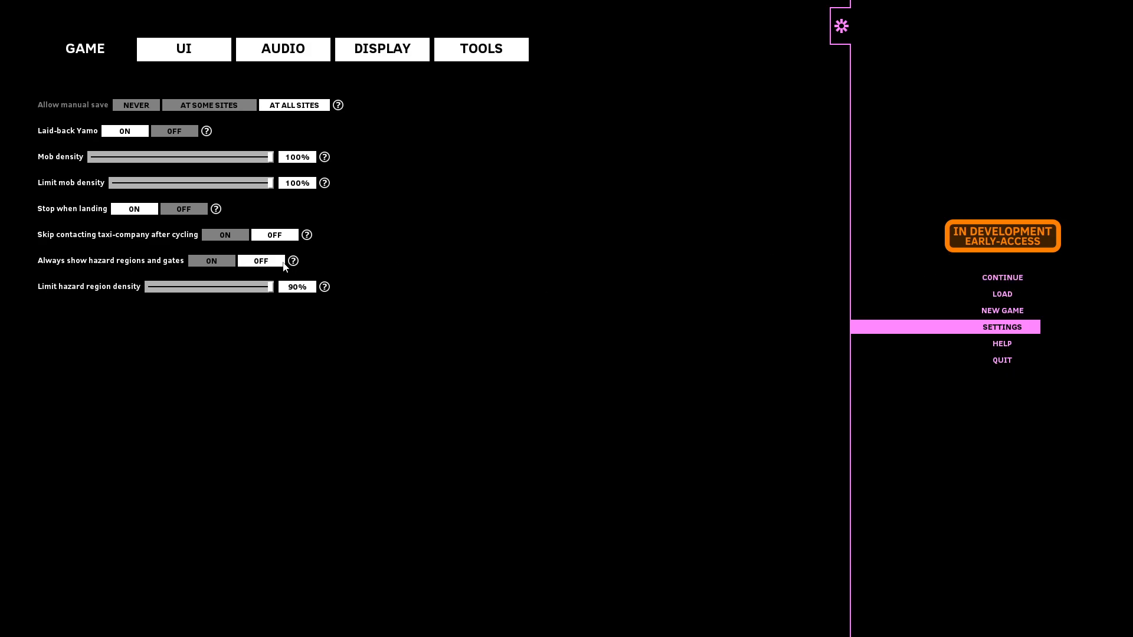
pyautogui.moveTo(310, 291)
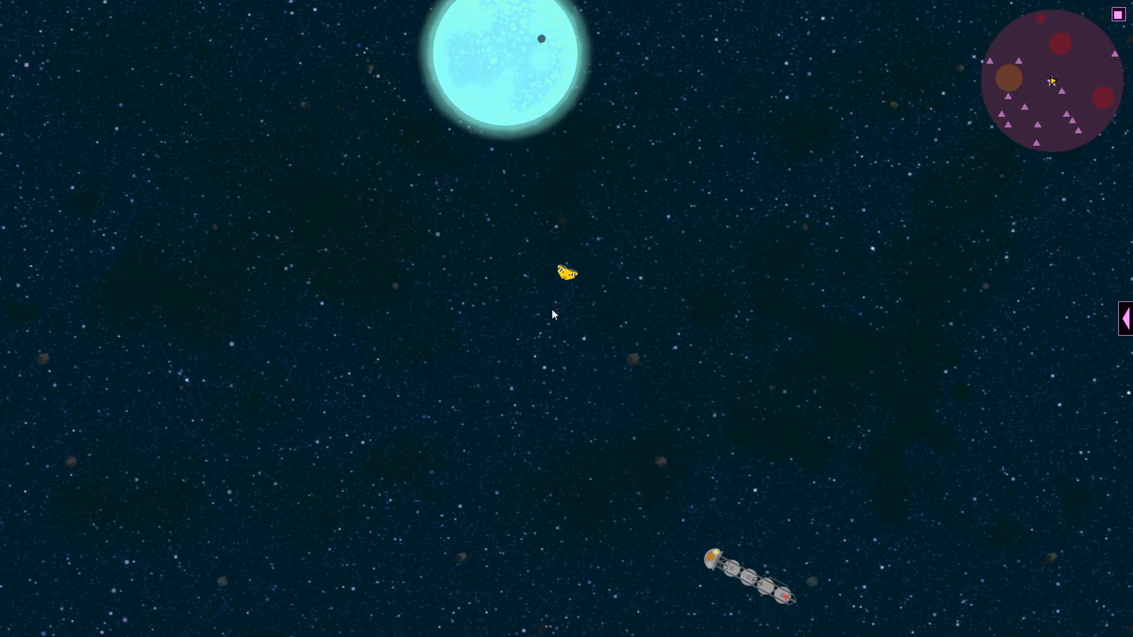
# Step: Raise the hazard-density setting so Xandu's minimap fills with hazard regions
pyautogui.click(1125, 317)
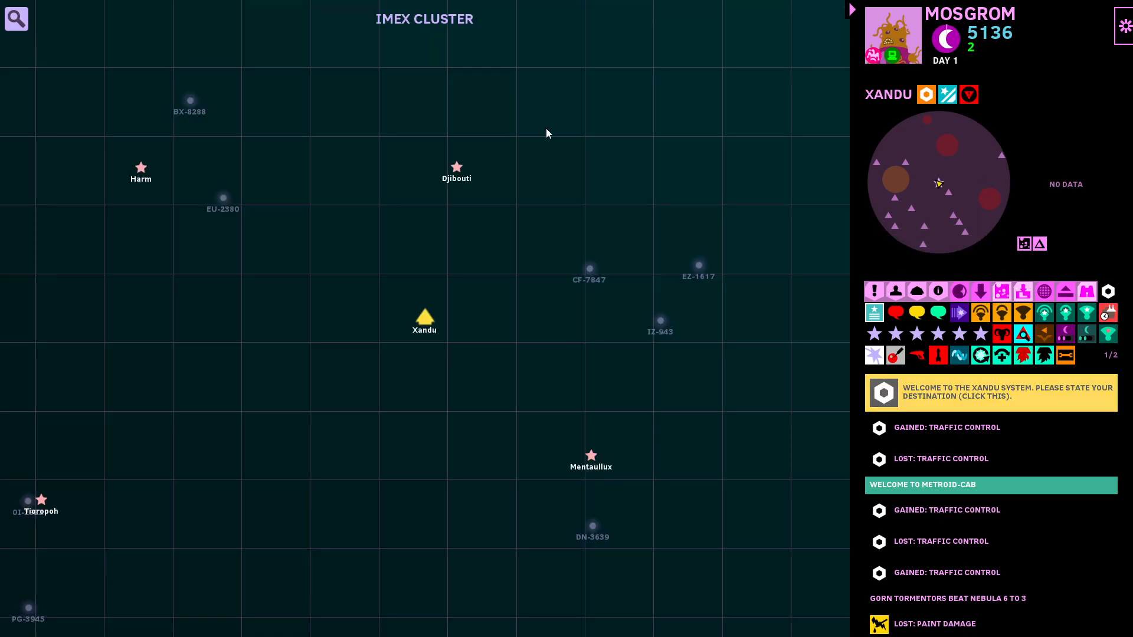
pyautogui.click(456, 167)
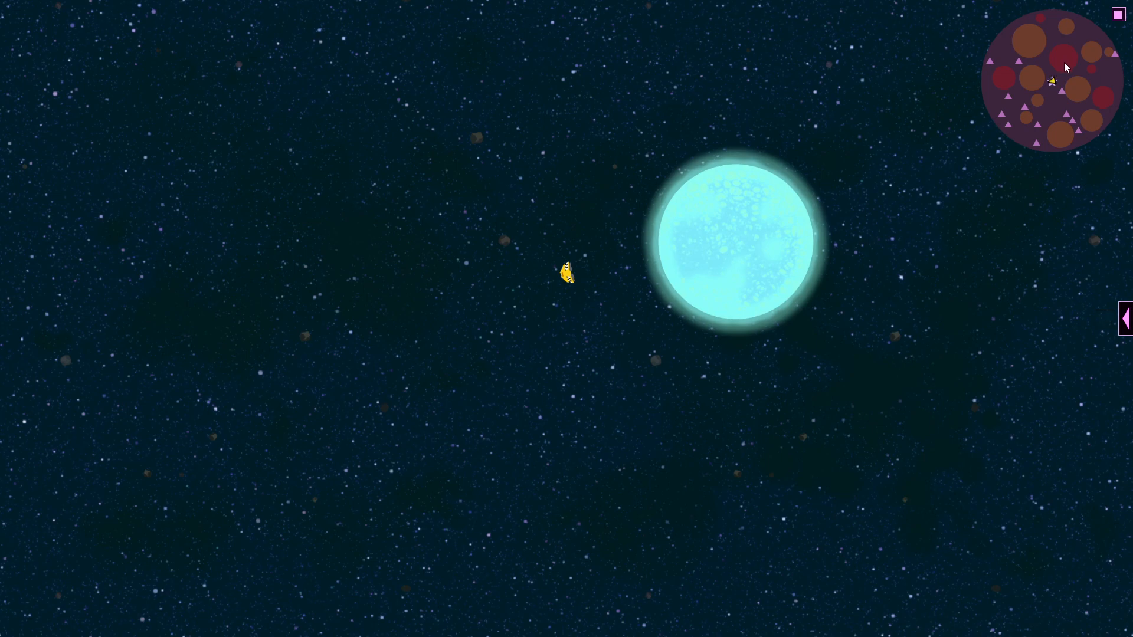
pyautogui.moveTo(1105, 79)
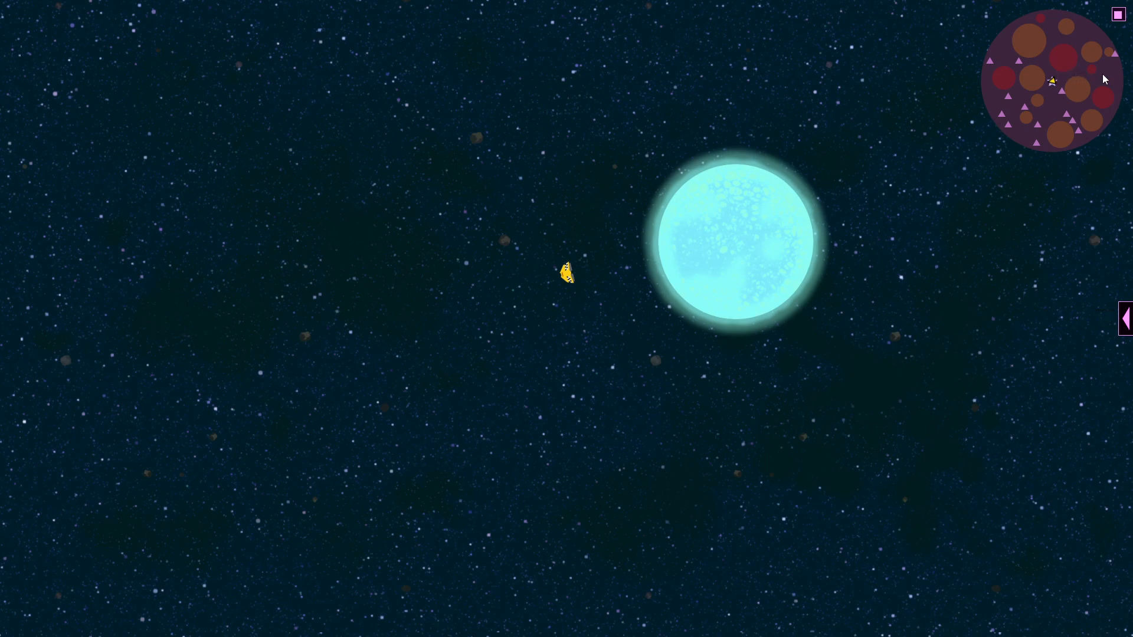
pyautogui.moveTo(1034, 104)
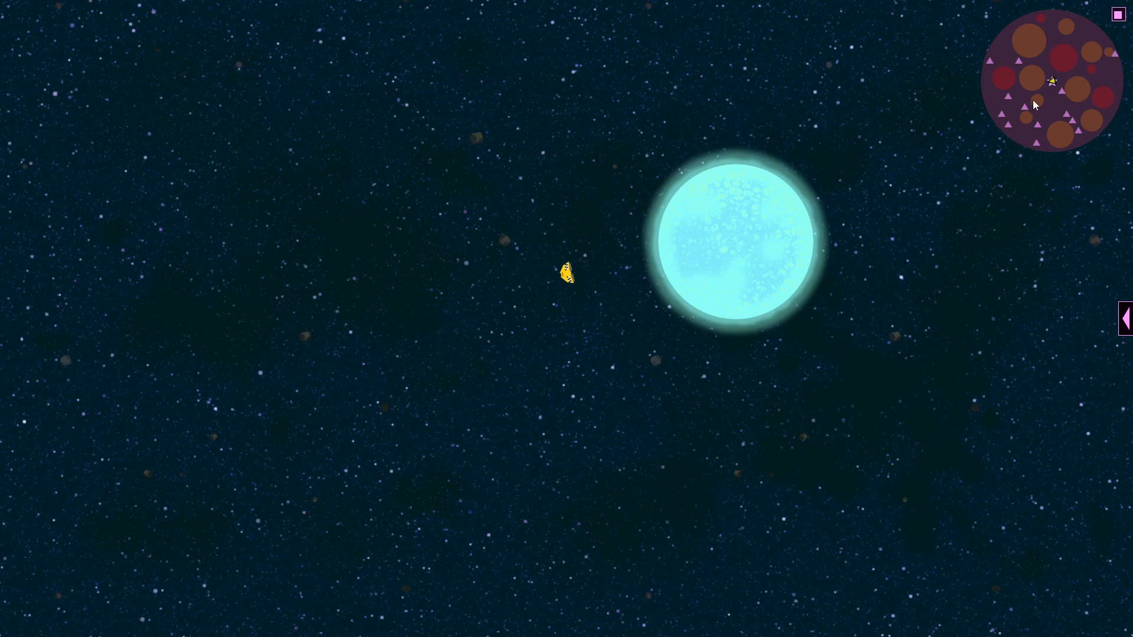
pyautogui.moveTo(1034, 84)
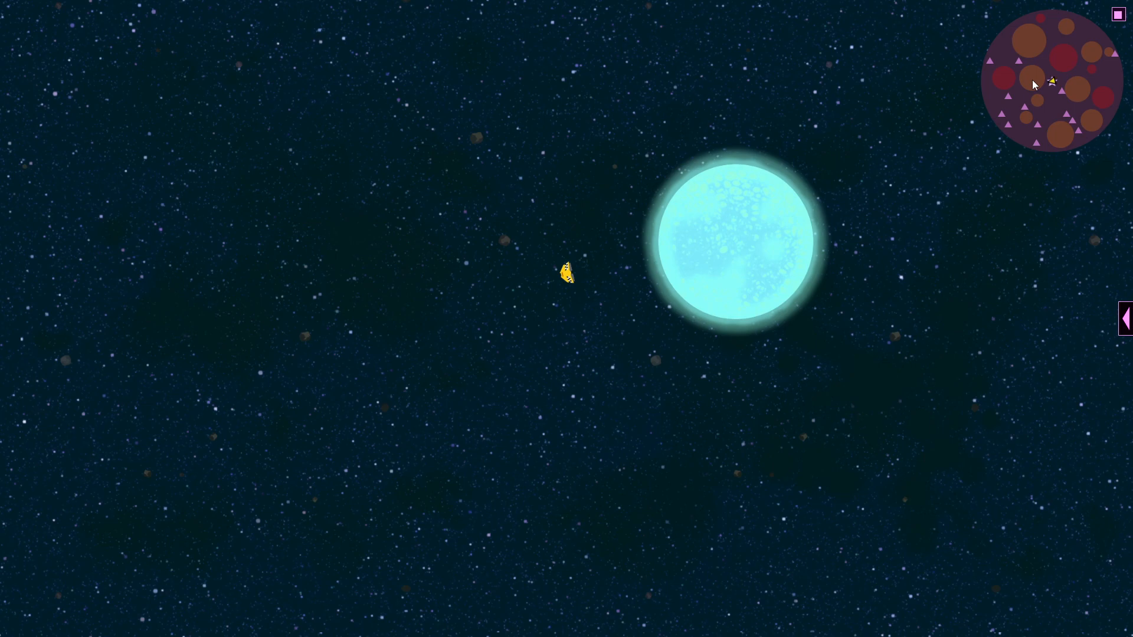
pyautogui.moveTo(1072, 67)
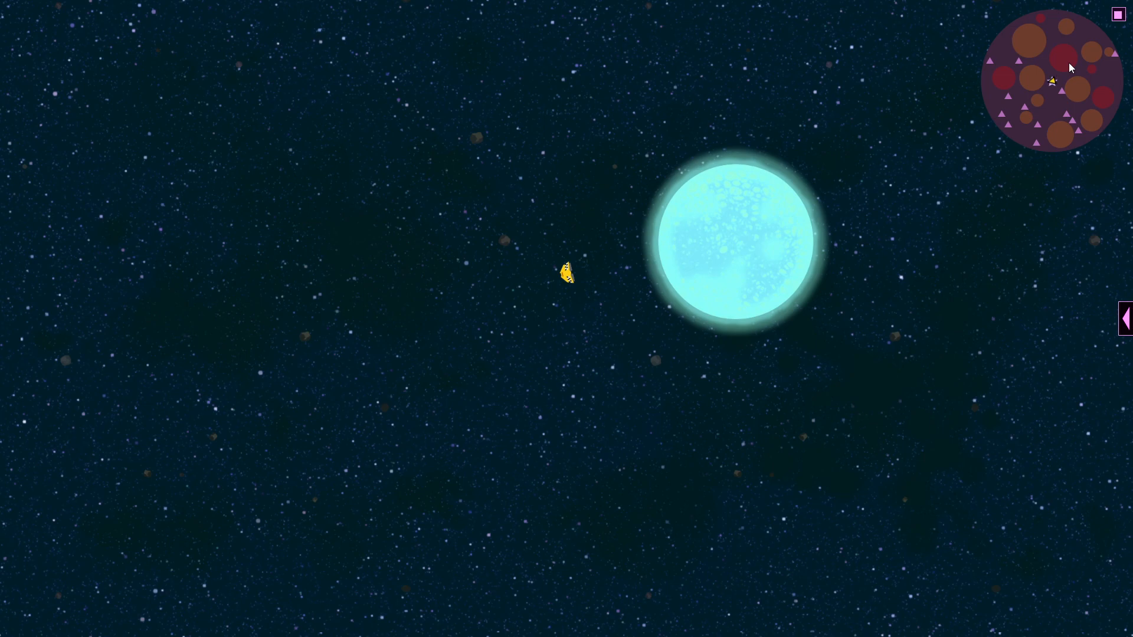
# Step: Bring up the Imex Cluster galaxy map centred on the hazard-filled Xandu system
pyautogui.click(1125, 317)
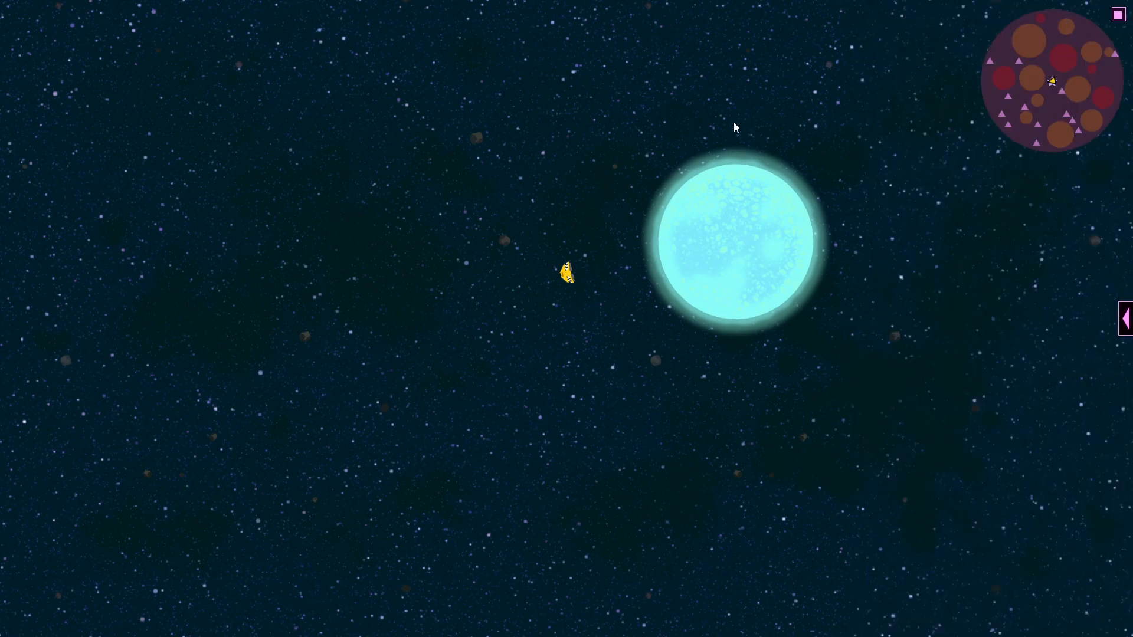
pyautogui.click(1125, 317)
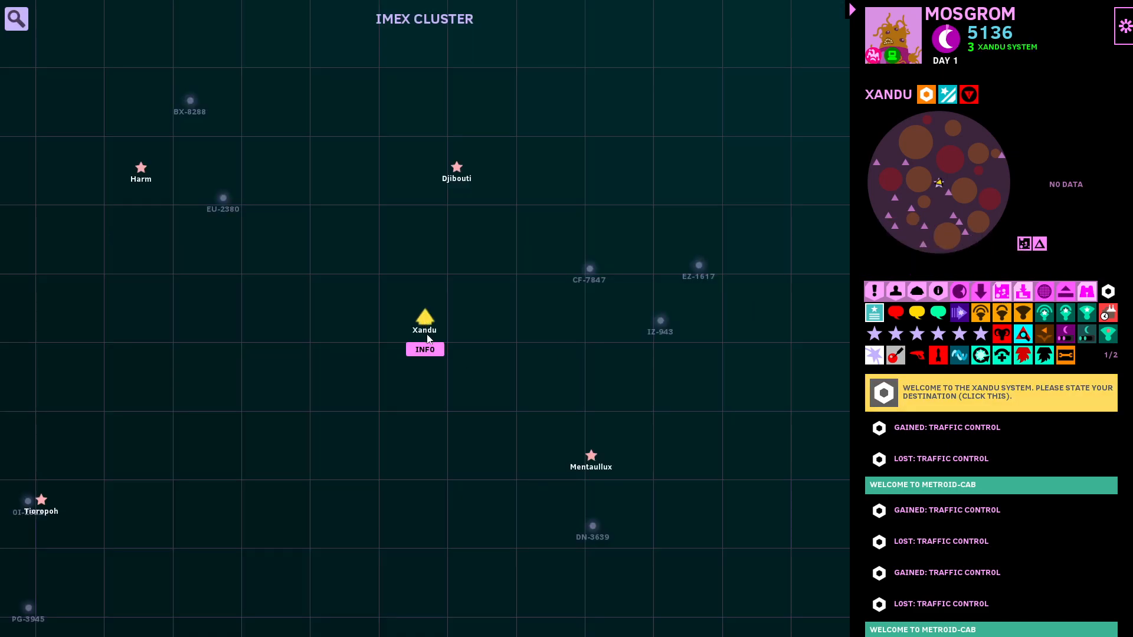
# Step: View the Xandu system info with its gate icons, then return to the map
pyautogui.click(425, 350)
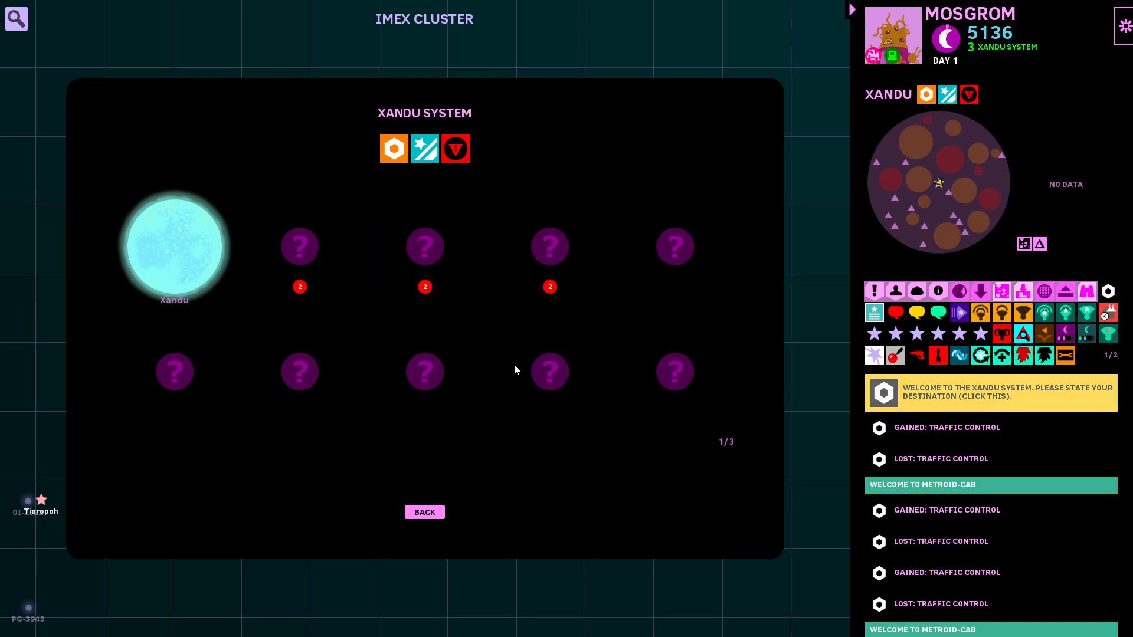
pyautogui.click(424, 511)
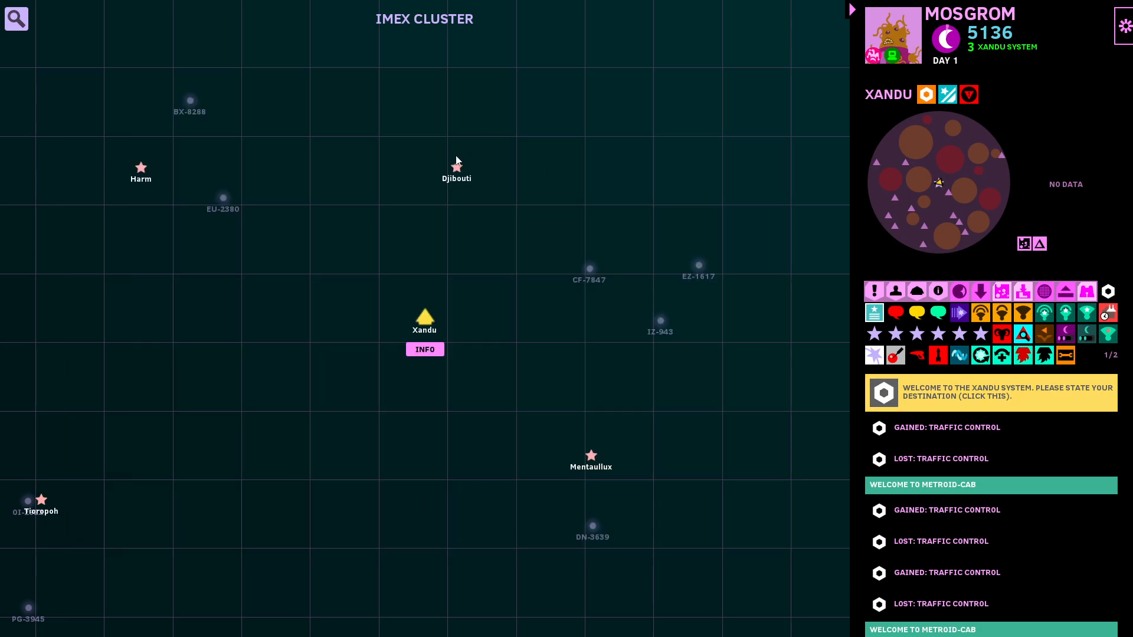
# Step: View Djibouti's system info and its traffic-control icon explanation, leaving Djibouti plotted 22.6 ly away
pyautogui.click(455, 167)
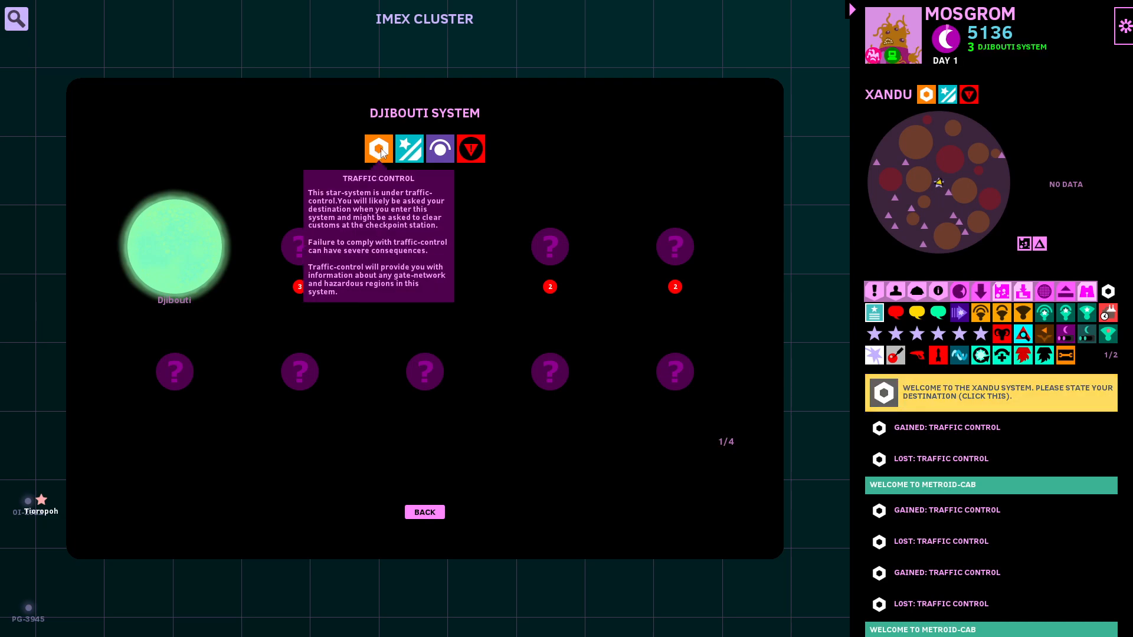
pyautogui.click(439, 149)
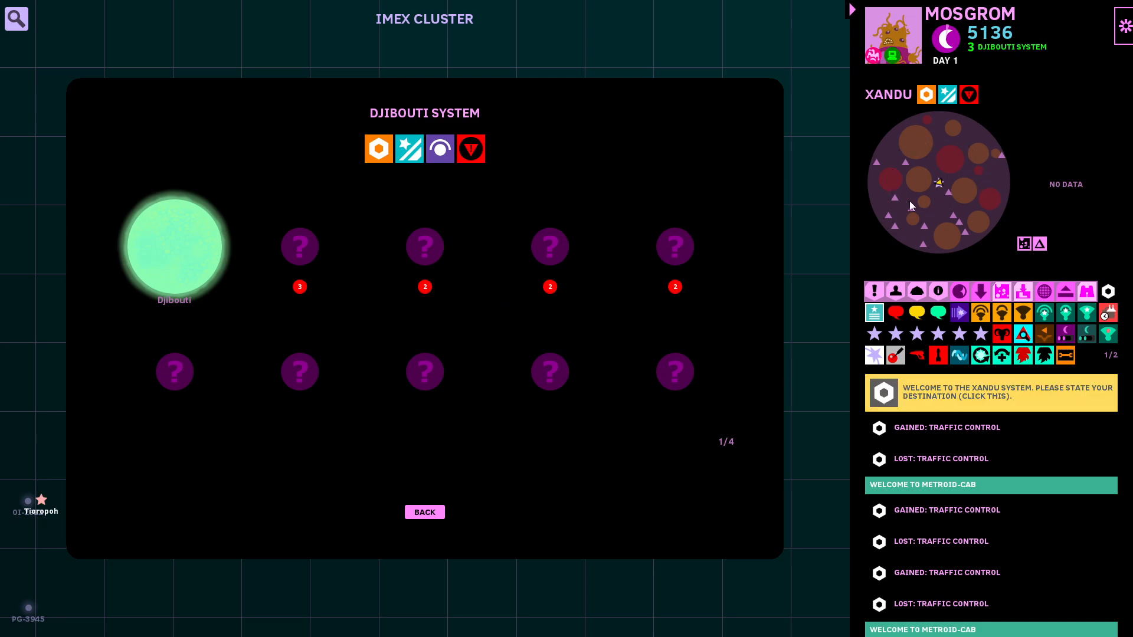
pyautogui.moveTo(971, 171)
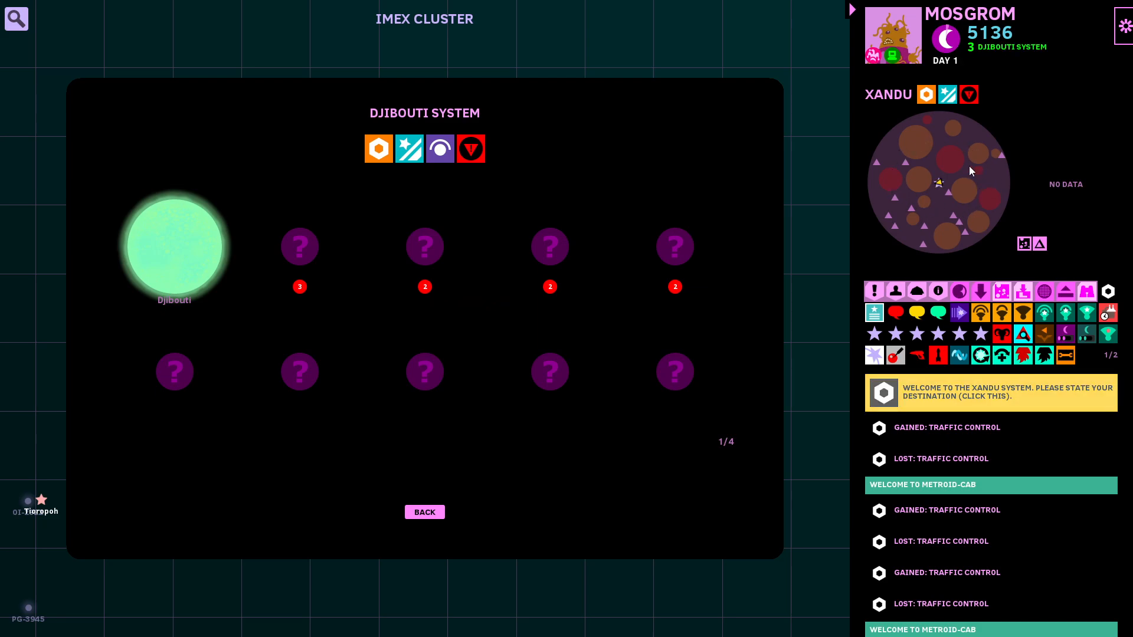
pyautogui.moveTo(941, 171)
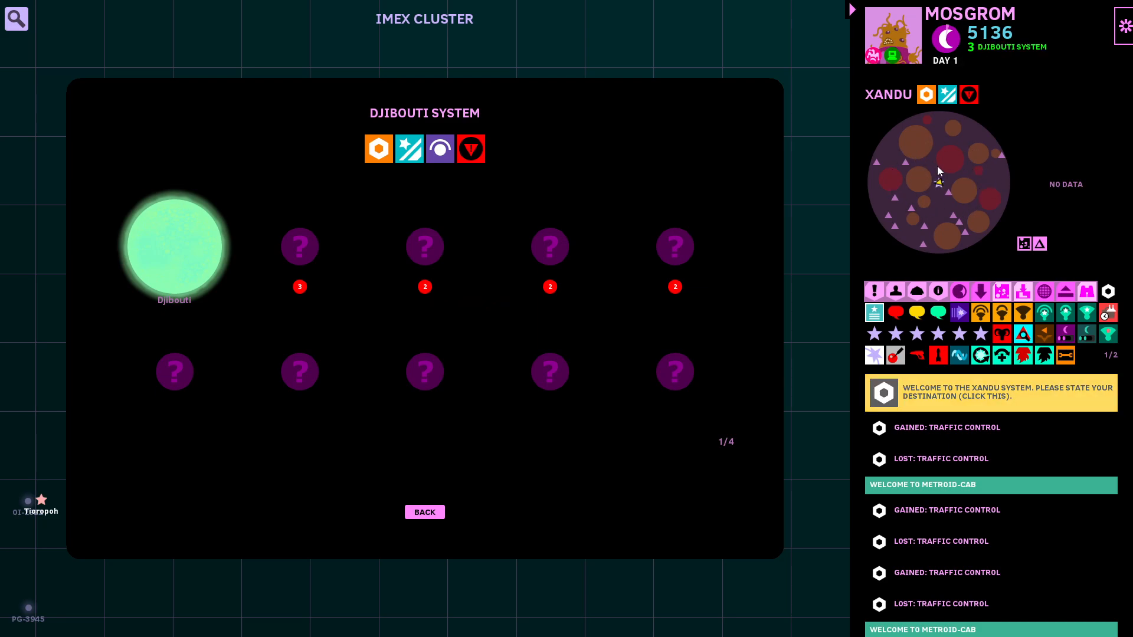
pyautogui.moveTo(549, 153)
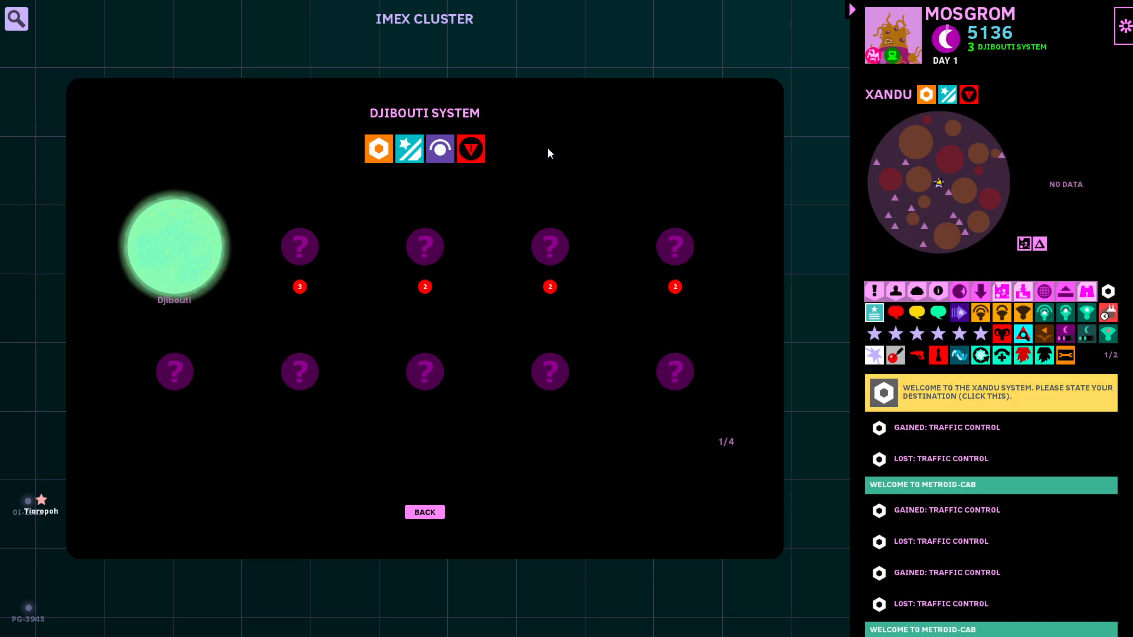
pyautogui.click(423, 511)
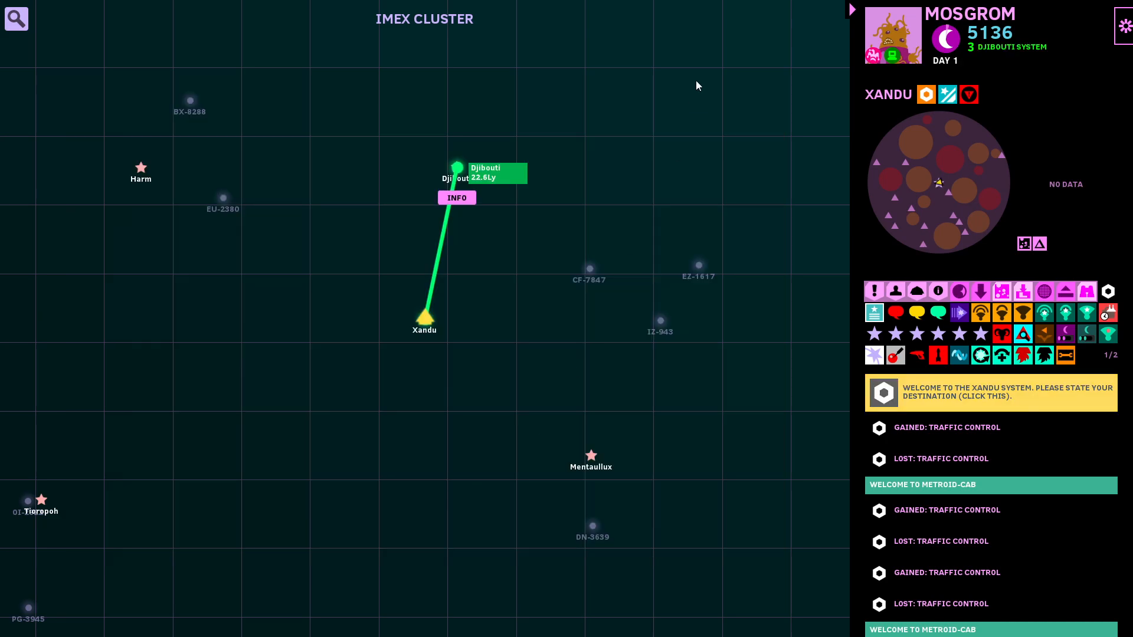
pyautogui.moveTo(1003, 327)
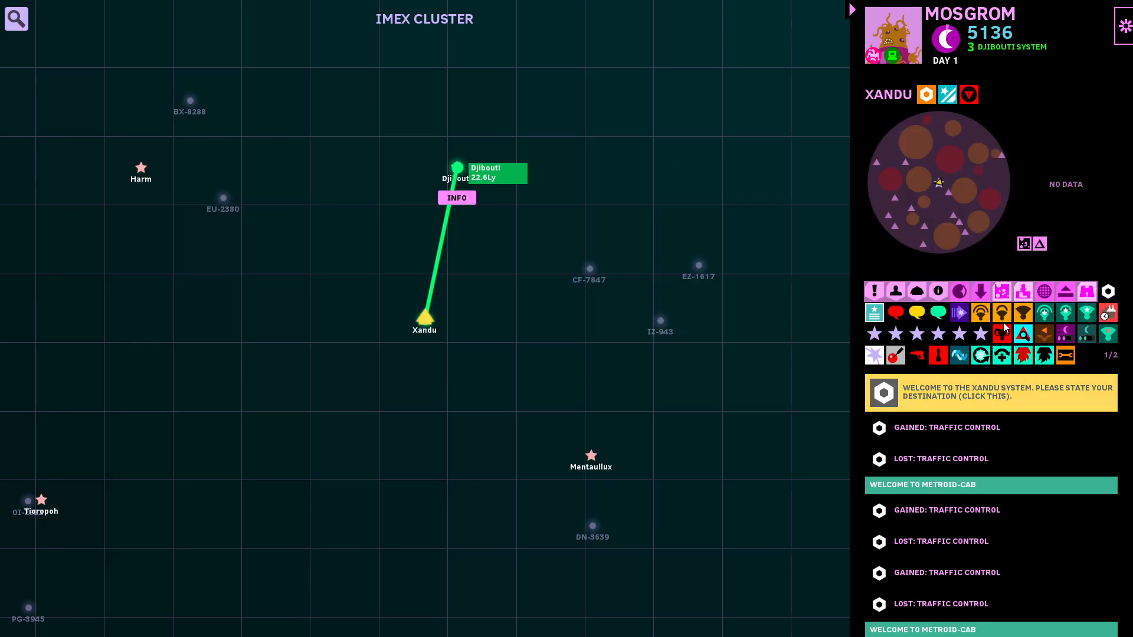
pyautogui.moveTo(1003, 333)
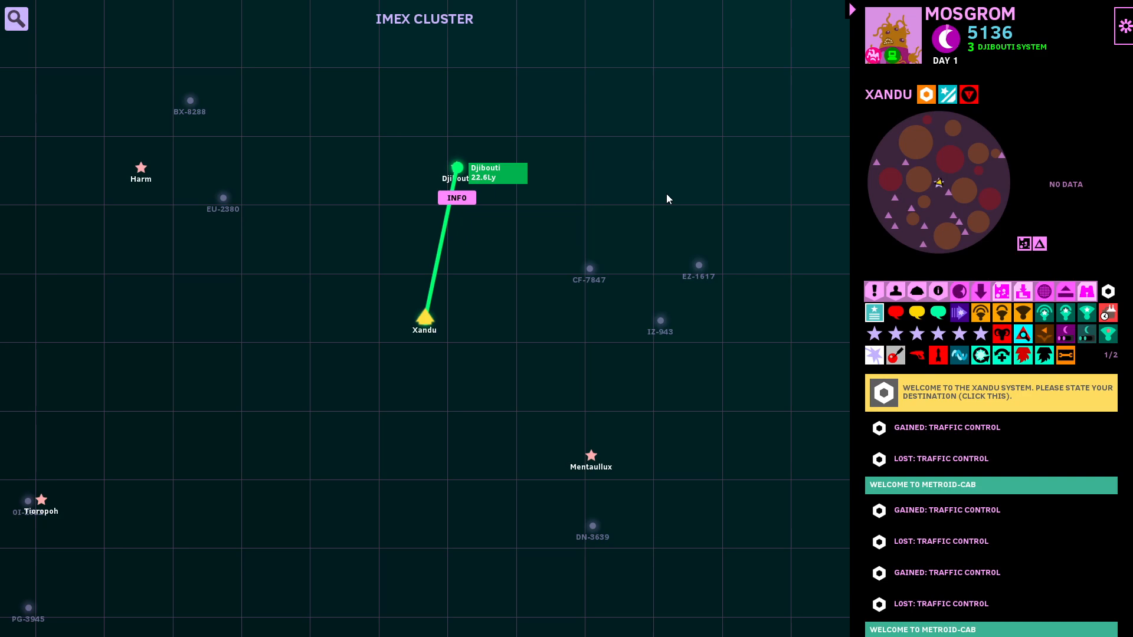
pyautogui.moveTo(1015, 273)
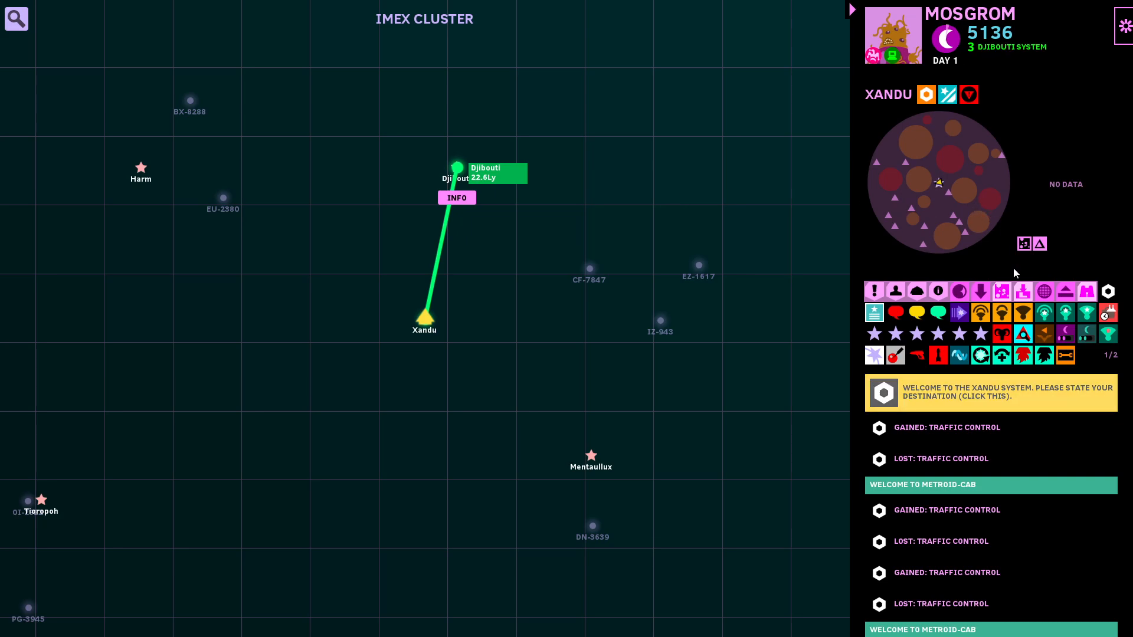